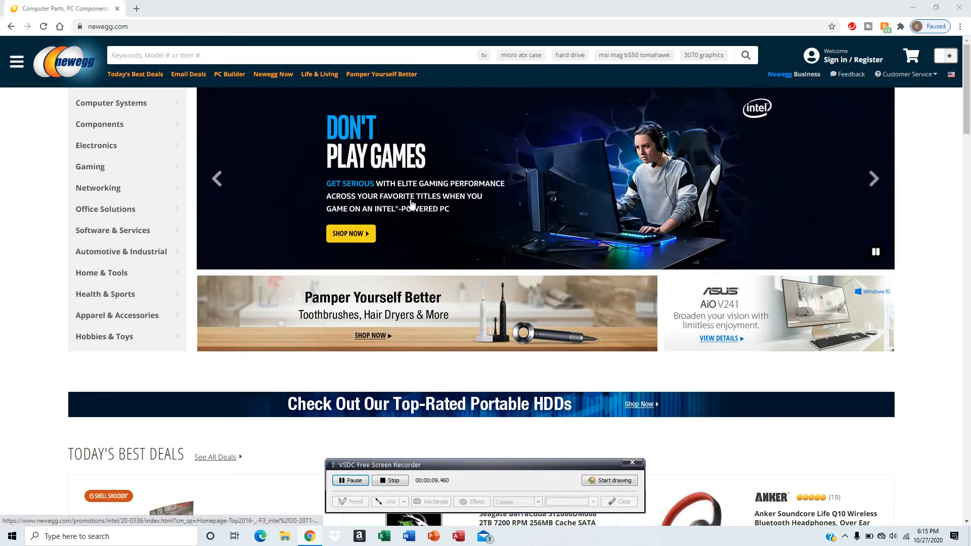
pyautogui.moveTo(412, 204)
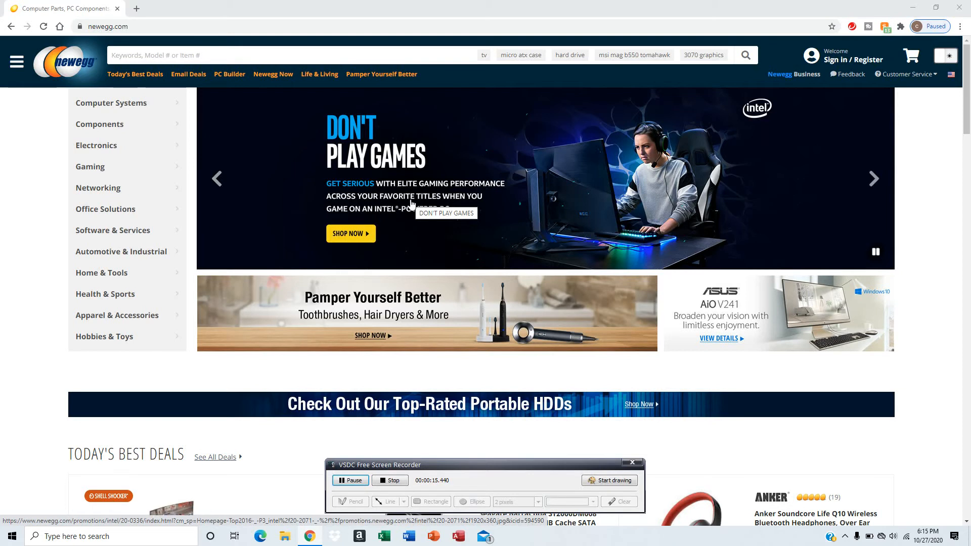
# - Scroll the Newegg homepage from the banners past deals and trending items to the footer
pyautogui.scroll(-3)
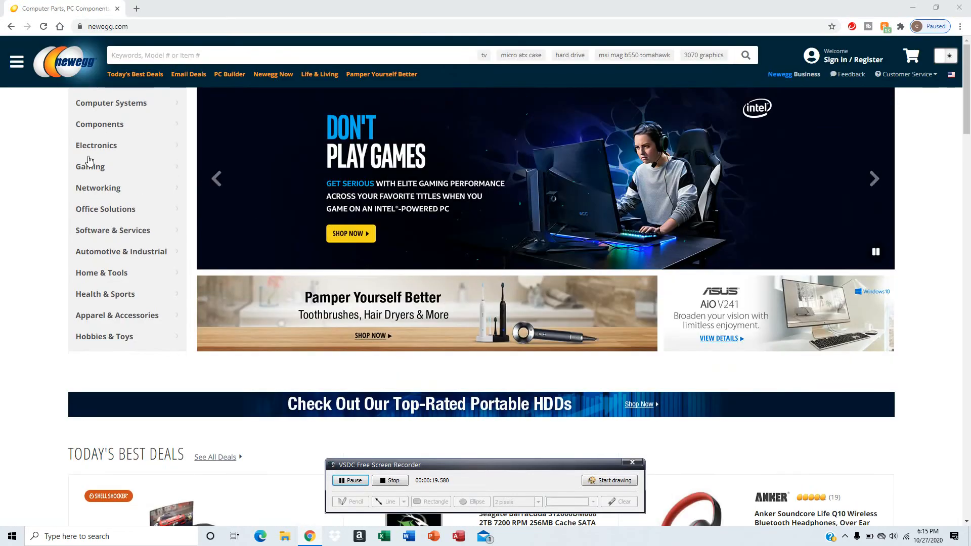
pyautogui.moveTo(111, 103)
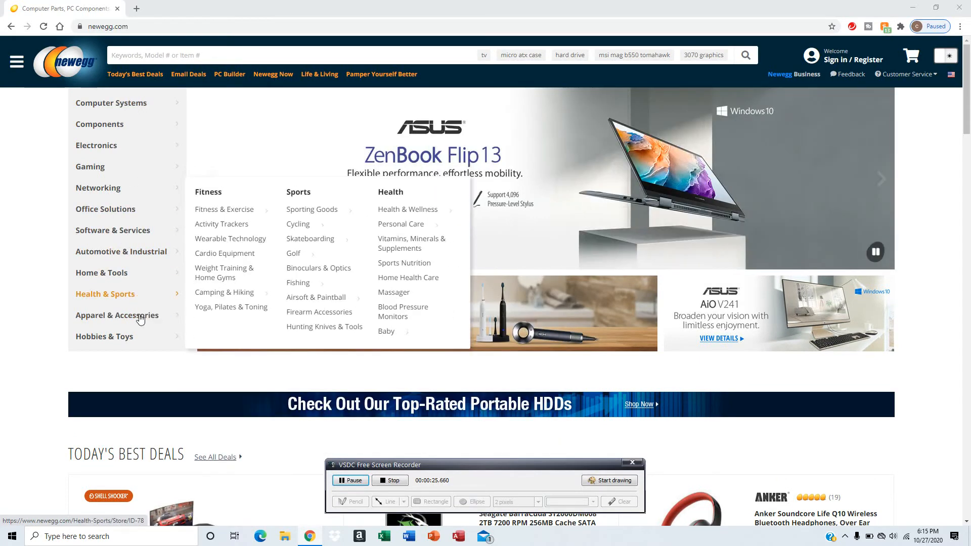
pyautogui.scroll(-3)
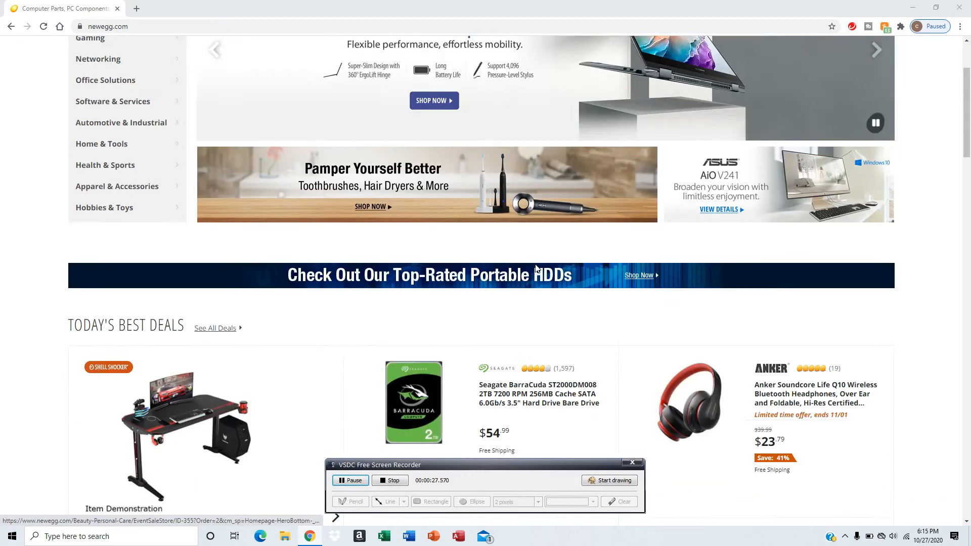
pyautogui.scroll(-3)
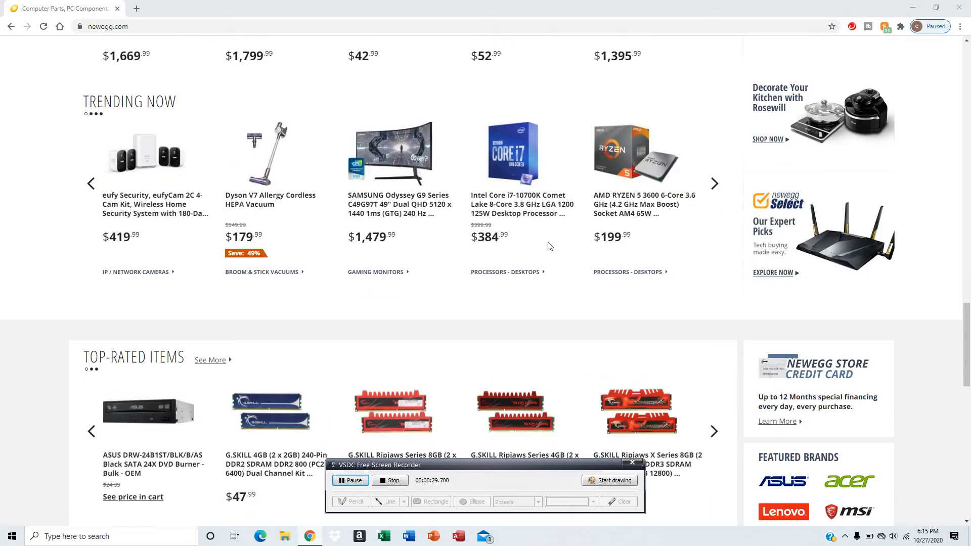
pyautogui.scroll(-3)
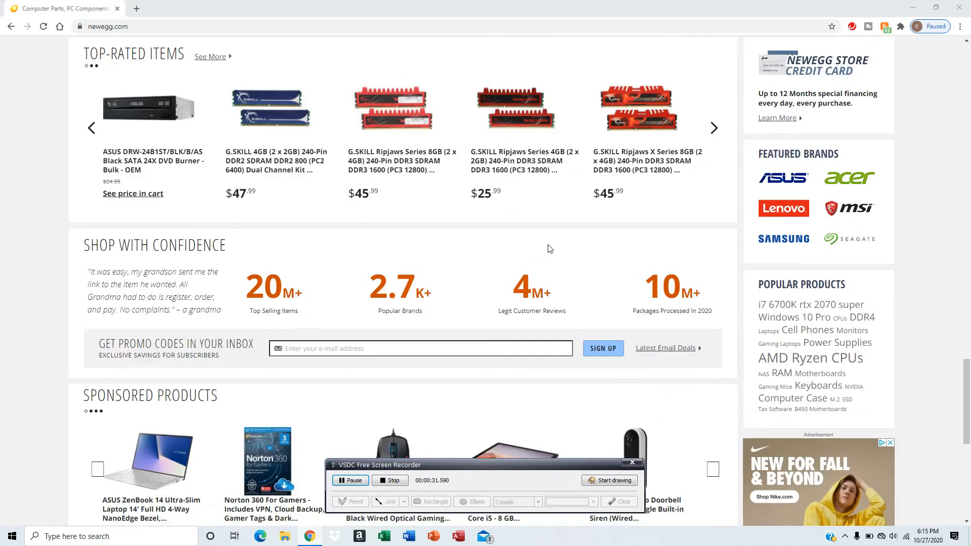
pyautogui.moveTo(479, 220)
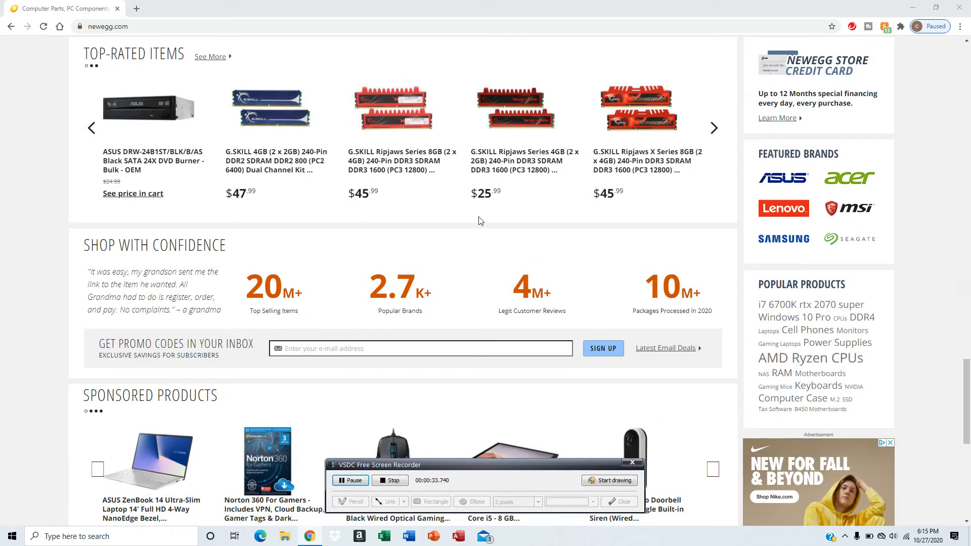
pyautogui.scroll(-3)
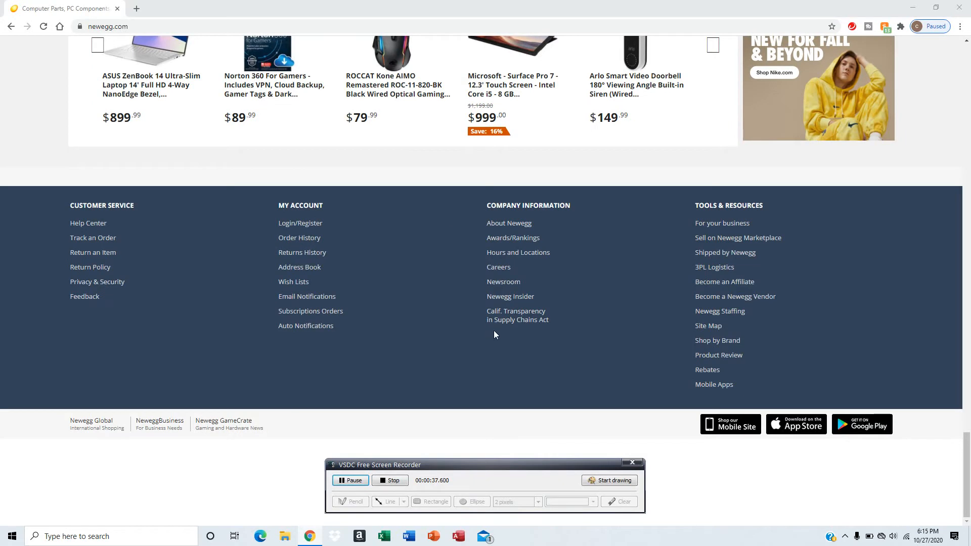
pyautogui.moveTo(721, 245)
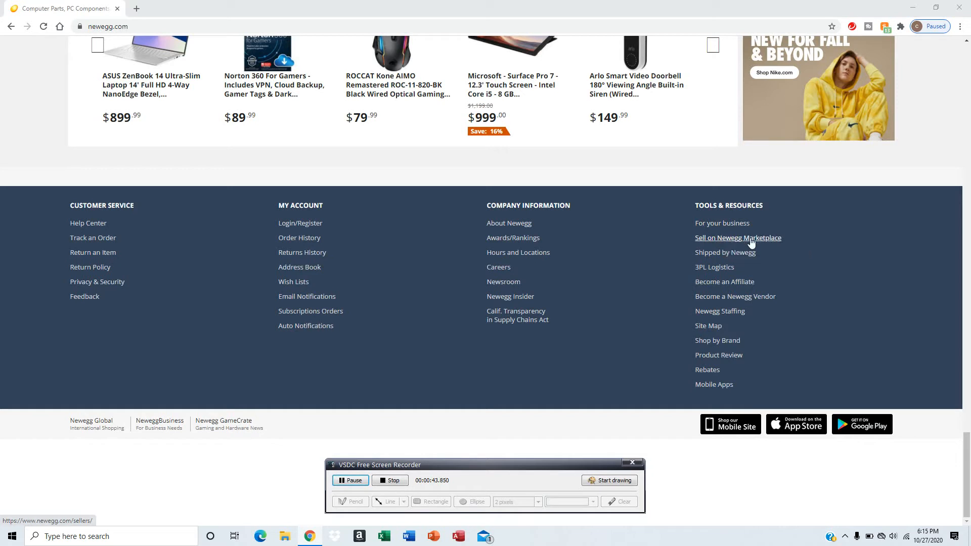
pyautogui.moveTo(751, 241)
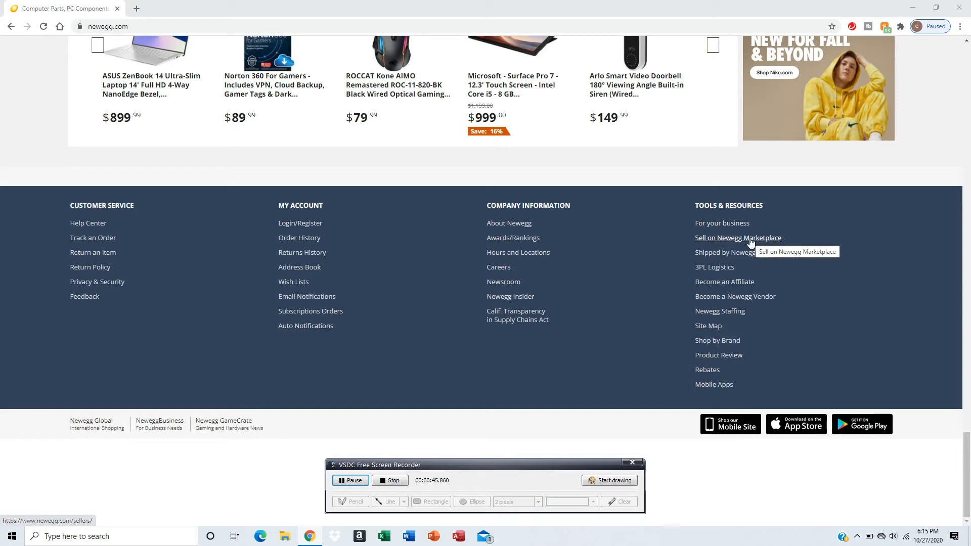
pyautogui.moveTo(729, 281)
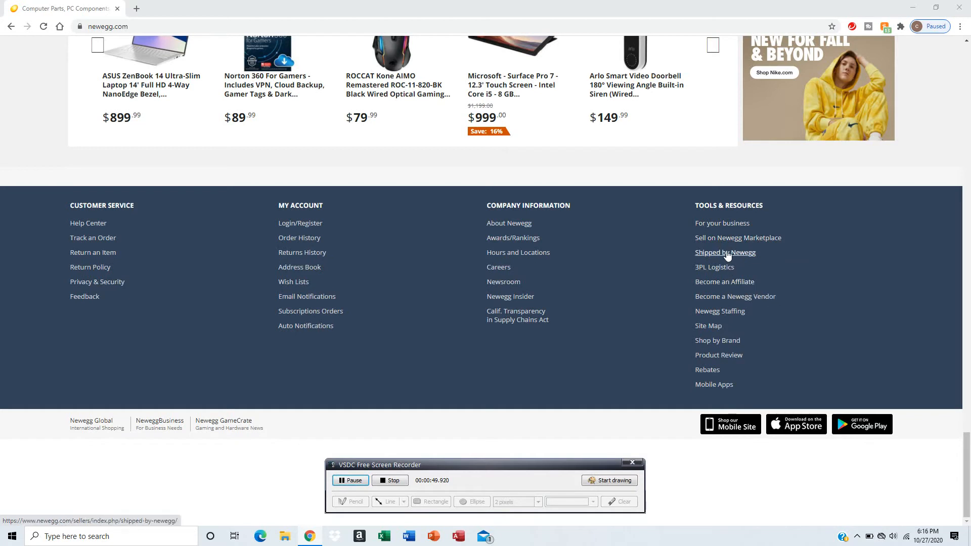
pyautogui.moveTo(724, 281)
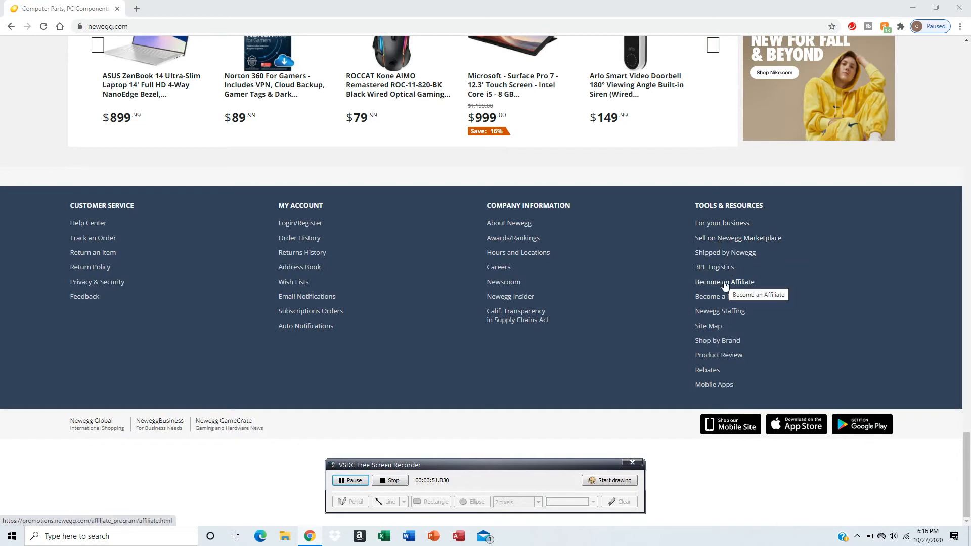
# - Open the 'Become an Affiliate' page from the footer's Tools & Resources links
pyautogui.click(724, 281)
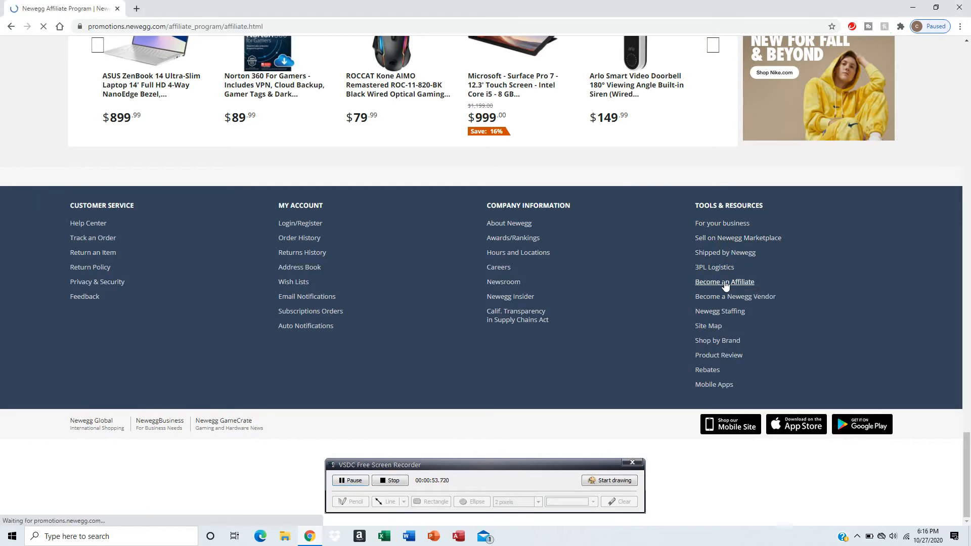
# - Read down the Newegg Affiliate Program page through its promotion details
pyautogui.click(724, 281)
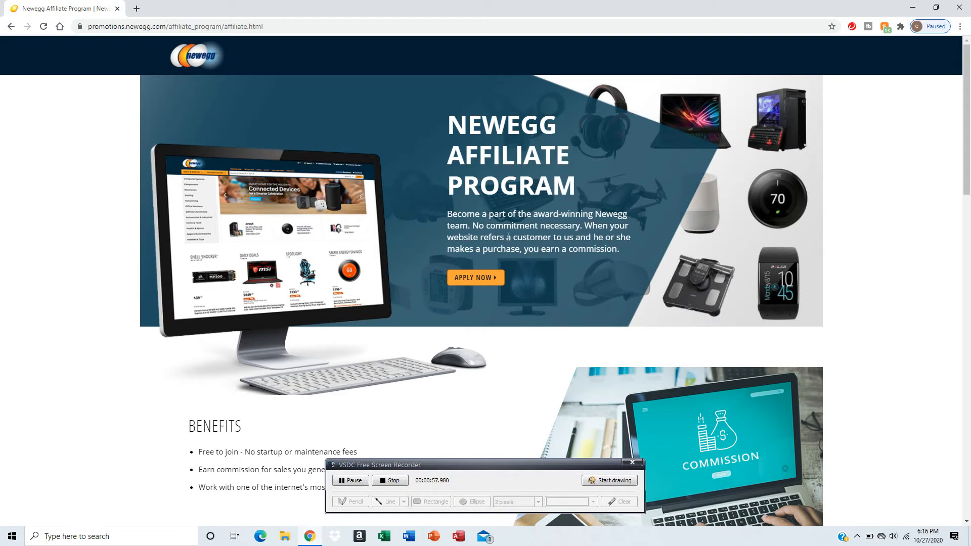
pyautogui.moveTo(541, 234)
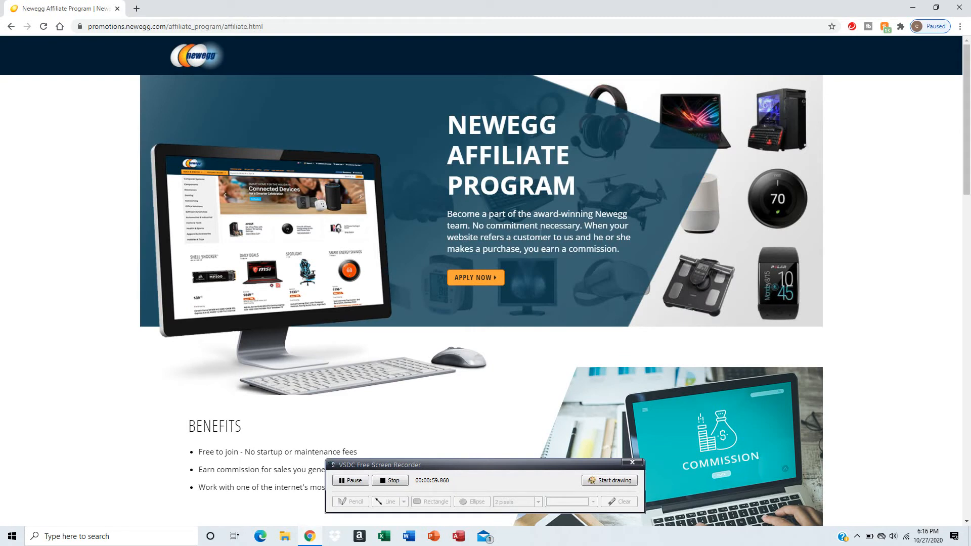
pyautogui.scroll(-3)
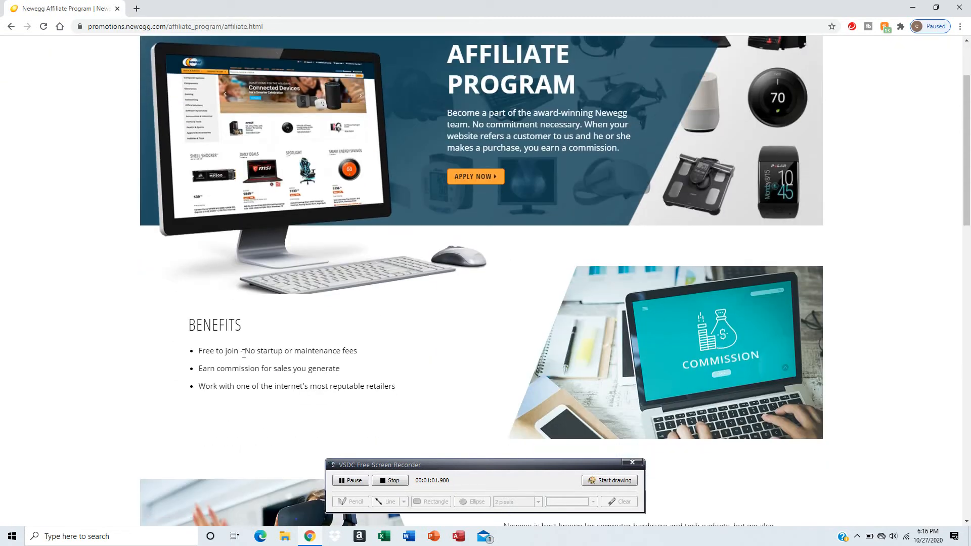
pyautogui.scroll(-3)
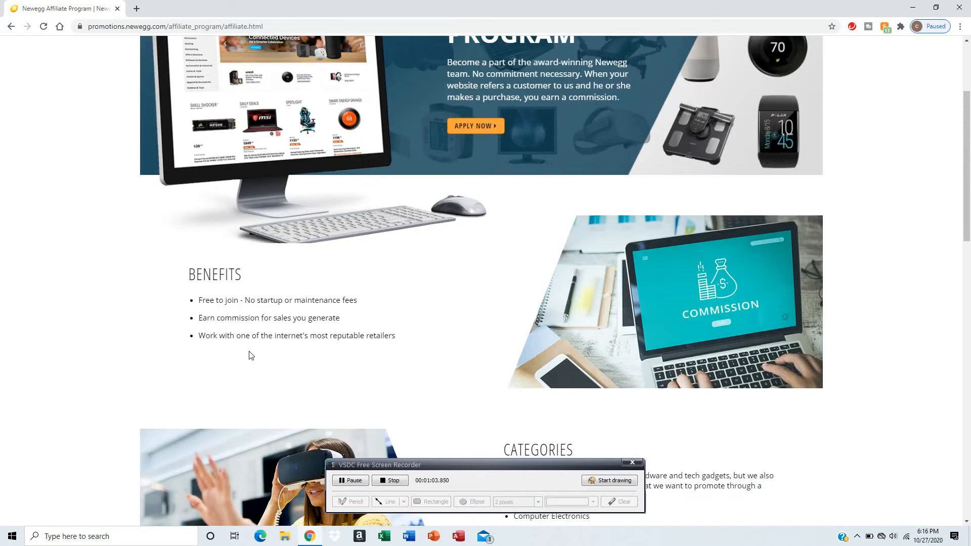
pyautogui.scroll(-3)
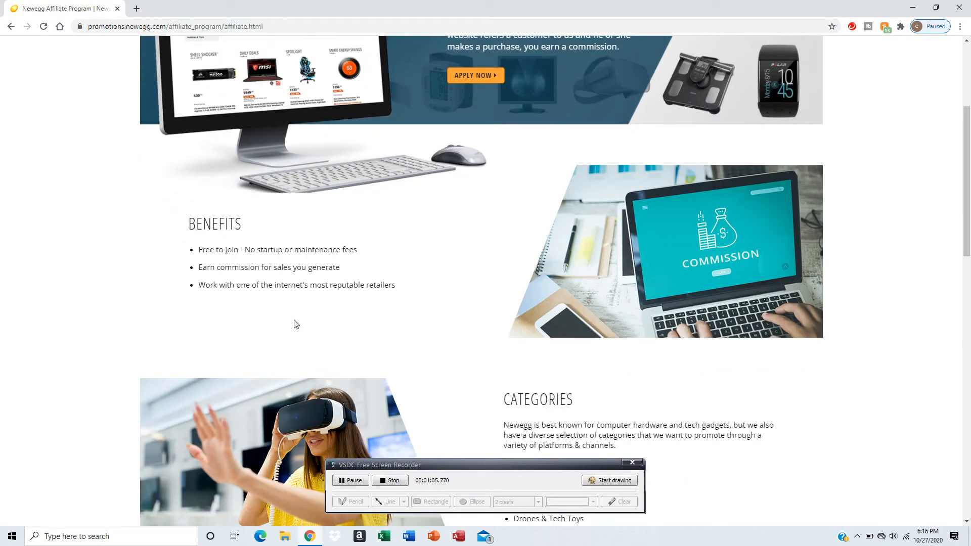
pyautogui.scroll(-3)
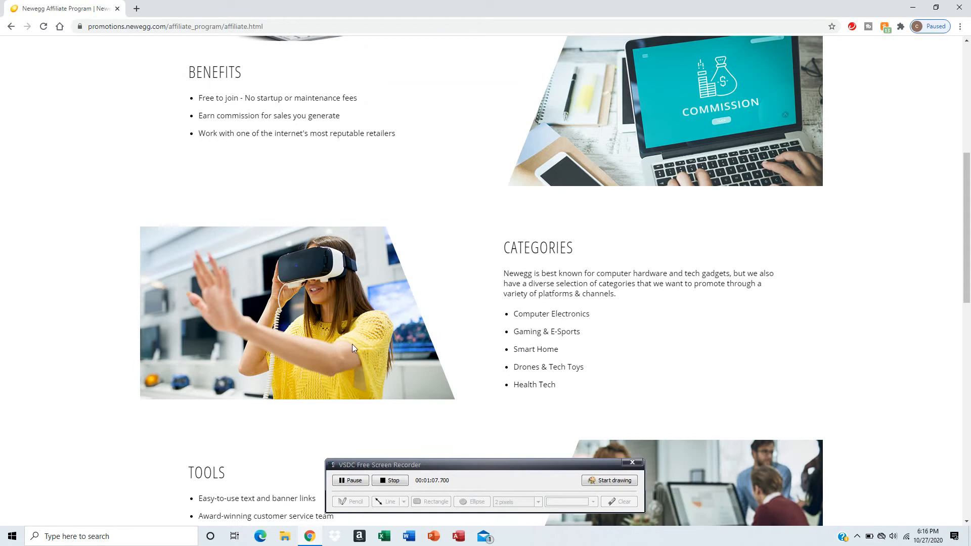
pyautogui.moveTo(548, 351)
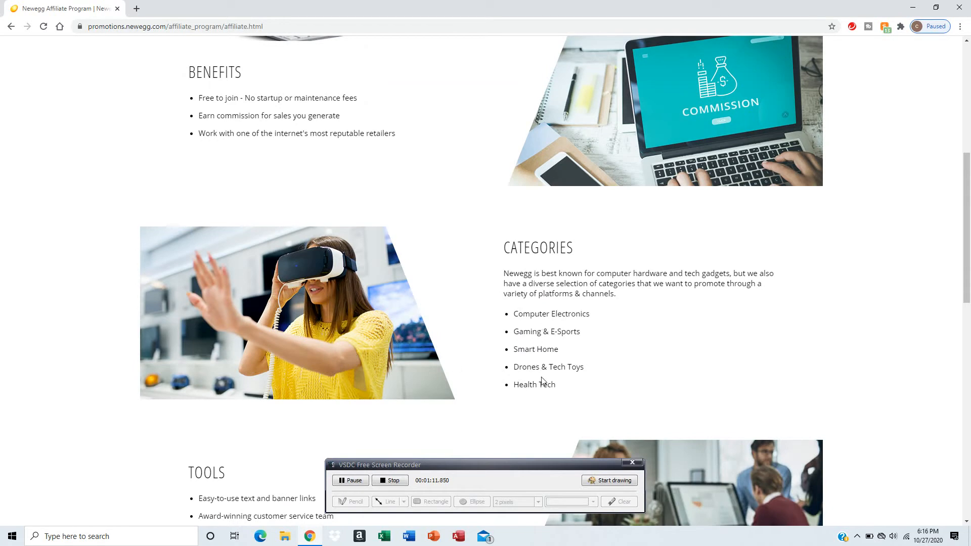
pyautogui.scroll(-3)
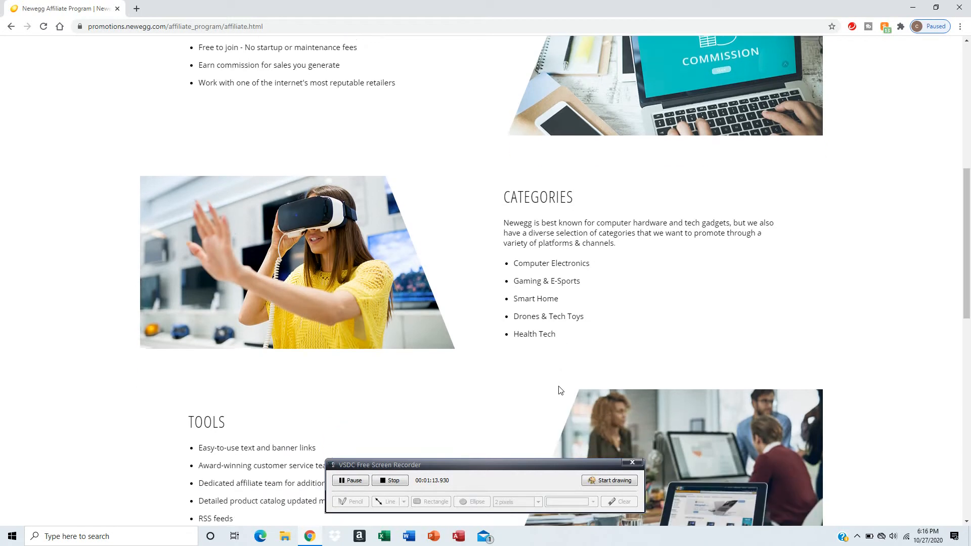
pyautogui.scroll(-3)
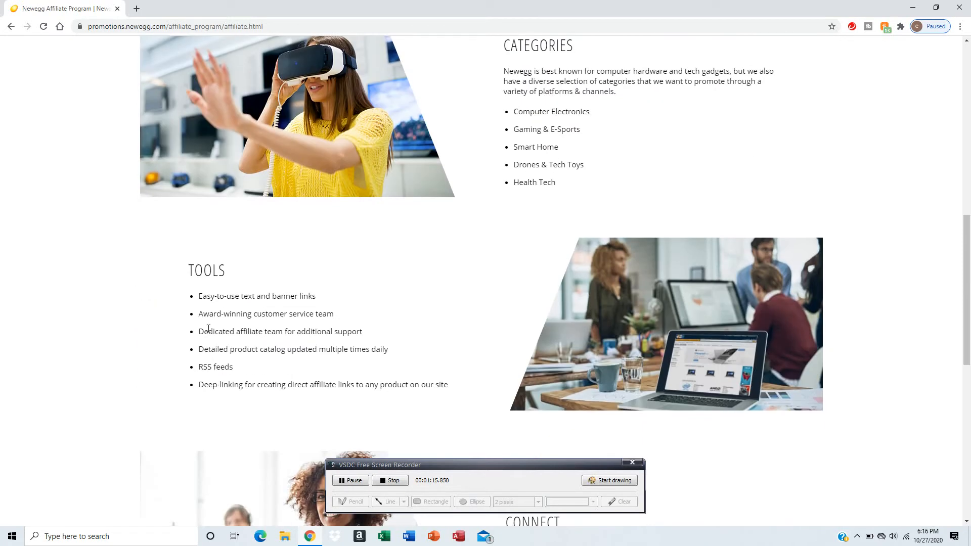
pyautogui.moveTo(227, 306)
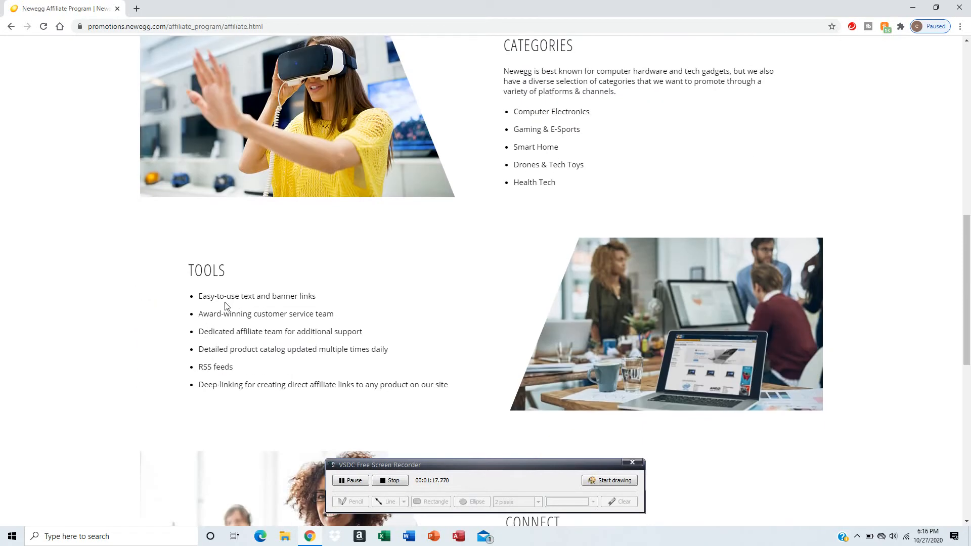
pyautogui.moveTo(313, 363)
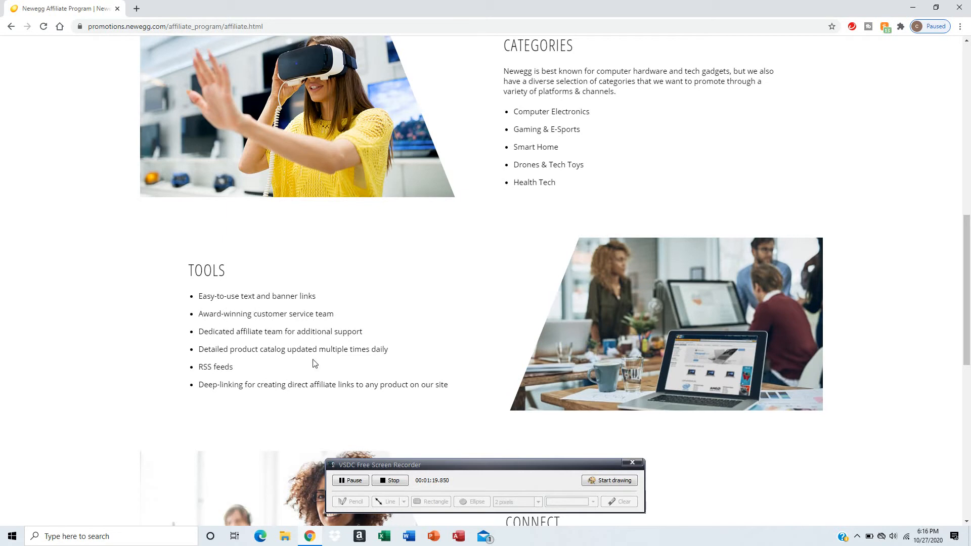
# - Reach 'Join the Newegg Affiliate Program' and apply, opening the Rakuten publisher registration form
pyautogui.scroll(-3)
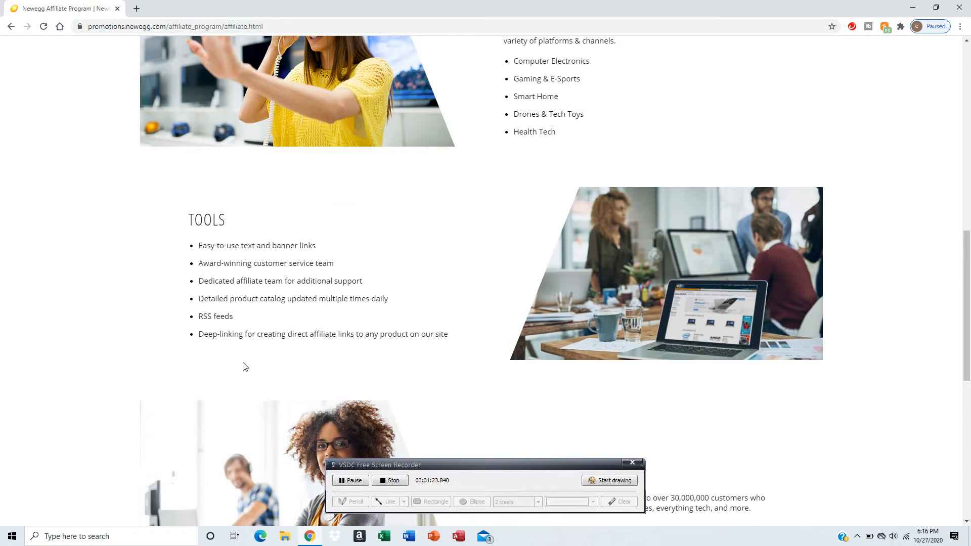
pyautogui.moveTo(312, 382)
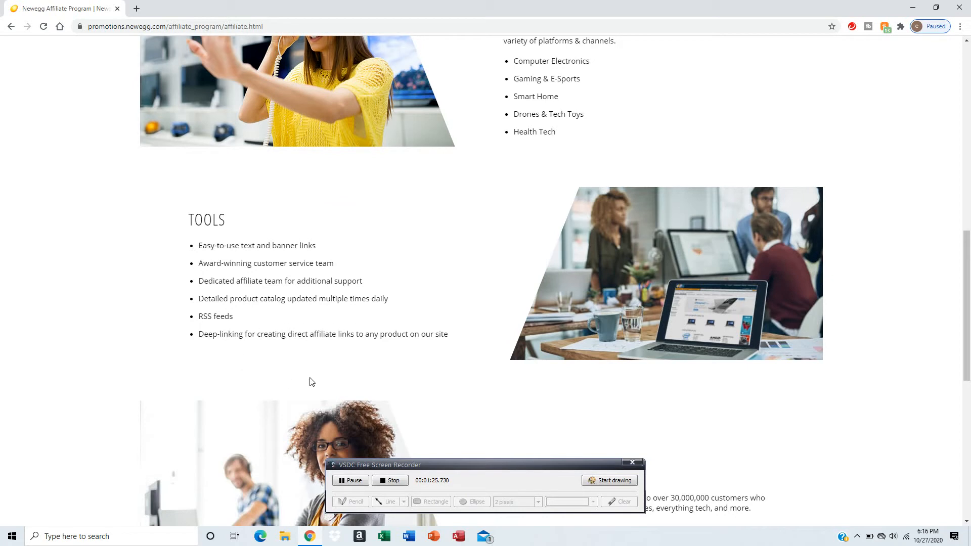
pyautogui.scroll(-3)
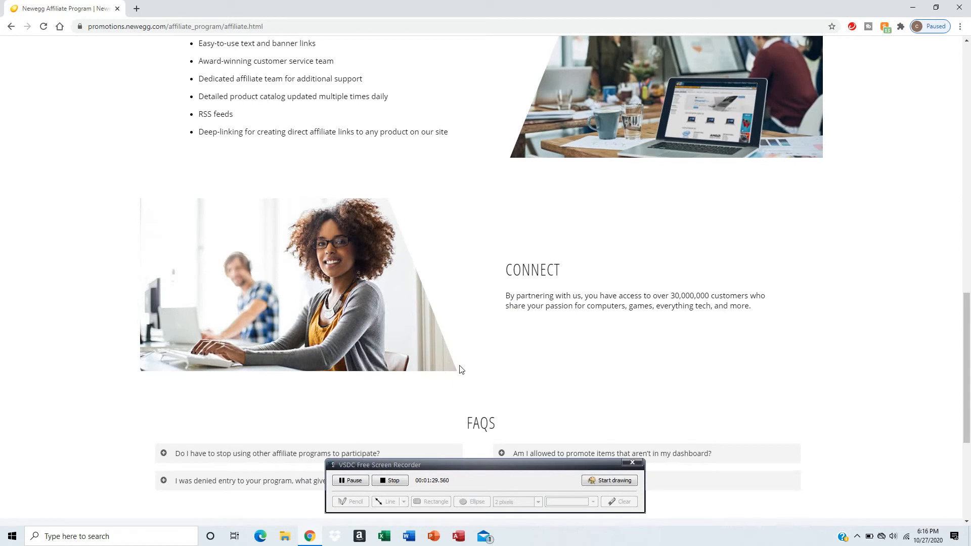
pyautogui.scroll(-3)
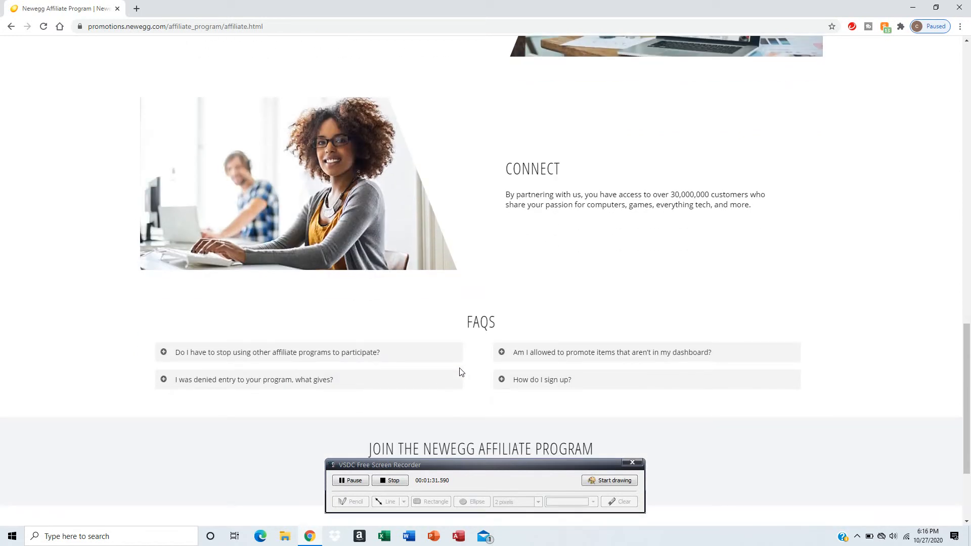
pyautogui.scroll(-3)
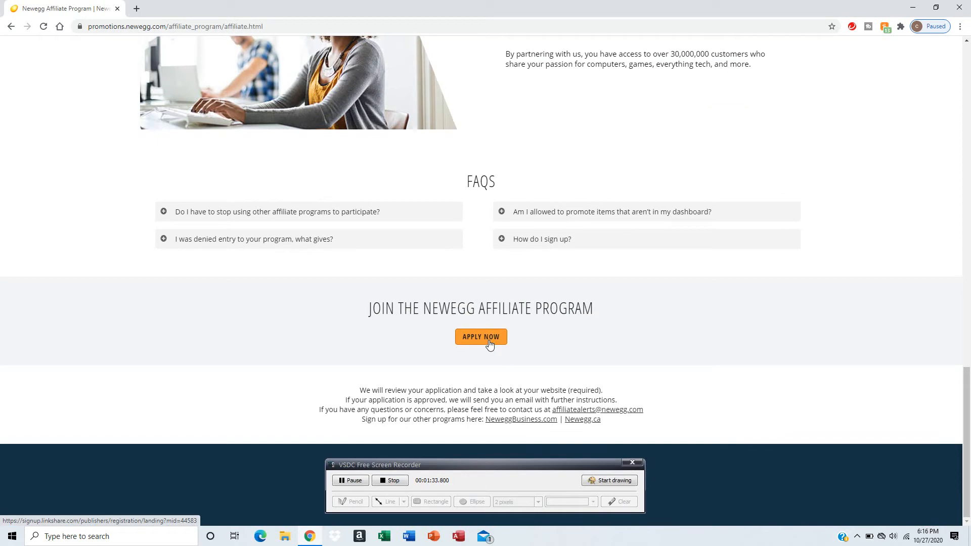
pyautogui.click(481, 337)
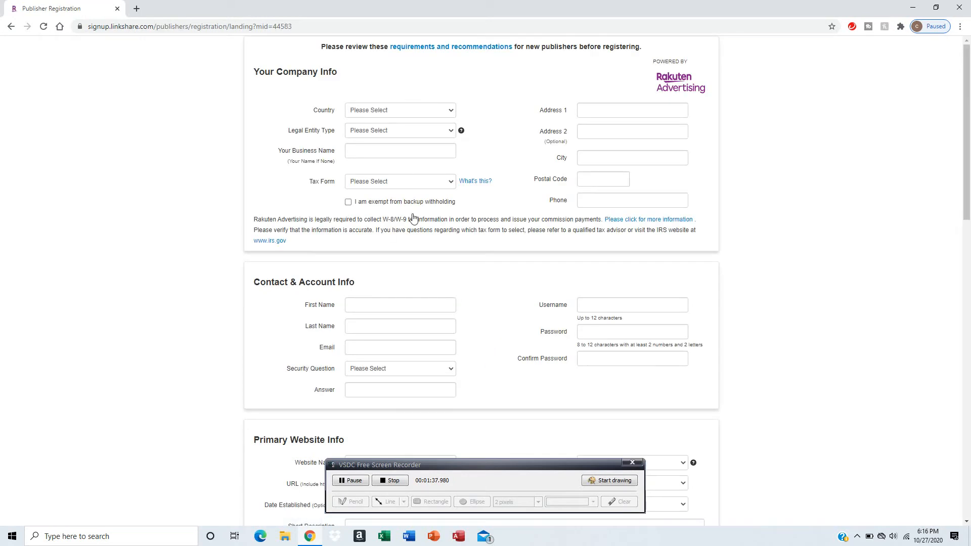
pyautogui.moveTo(428, 291)
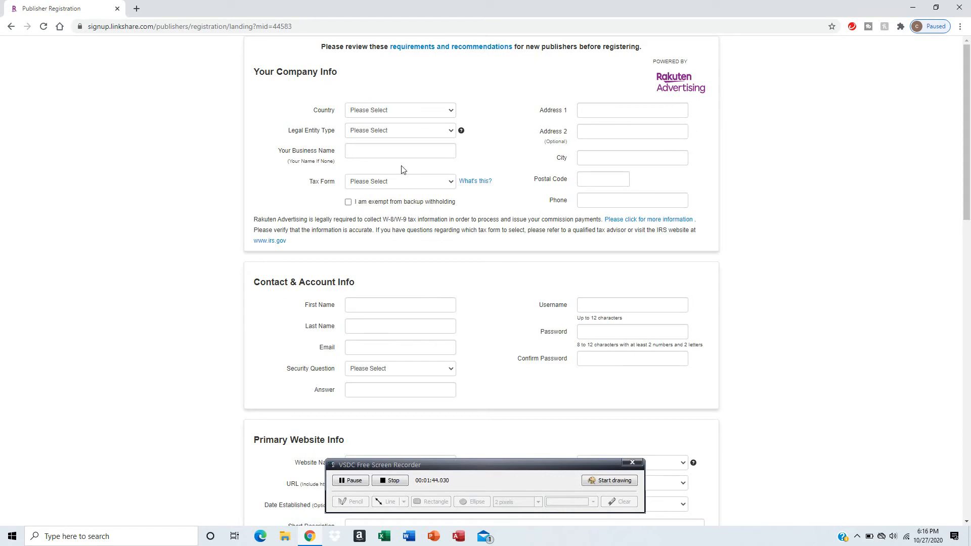
pyautogui.moveTo(683, 95)
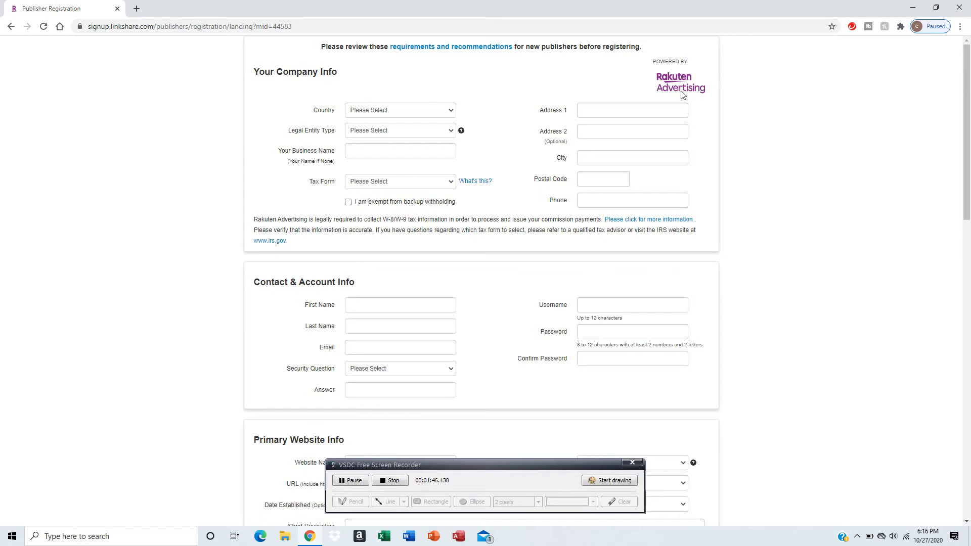
pyautogui.moveTo(341, 121)
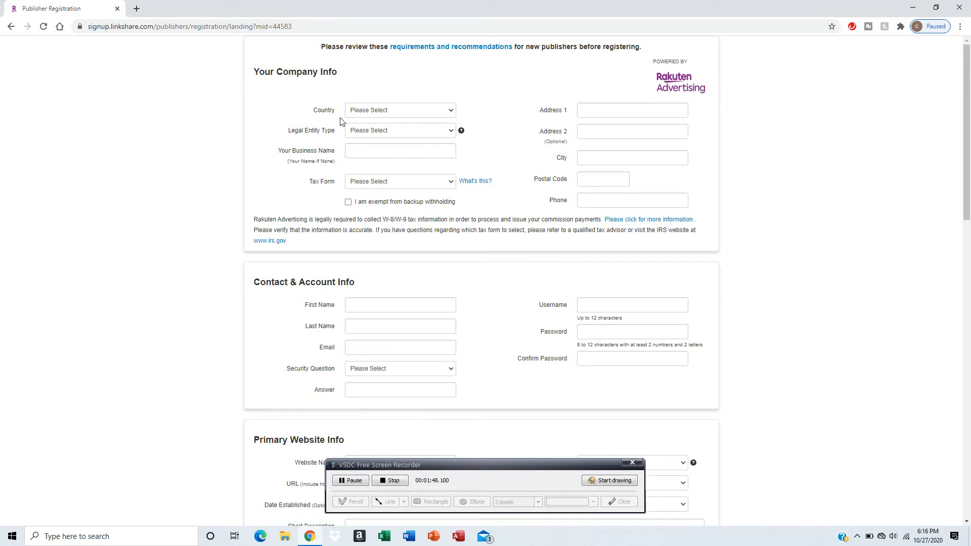
pyautogui.moveTo(337, 96)
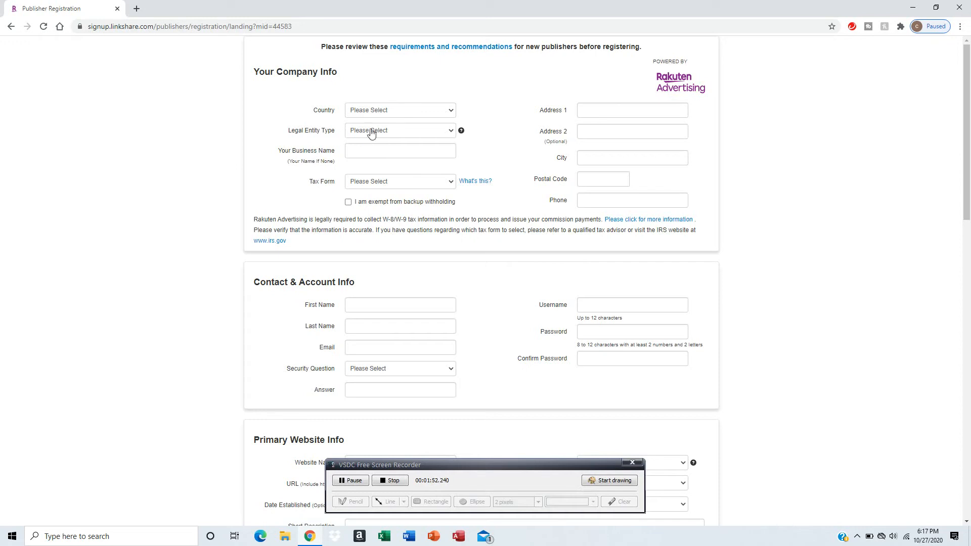
# - Choose Individual as the Legal Entity Type on the publisher registration form
pyautogui.click(400, 130)
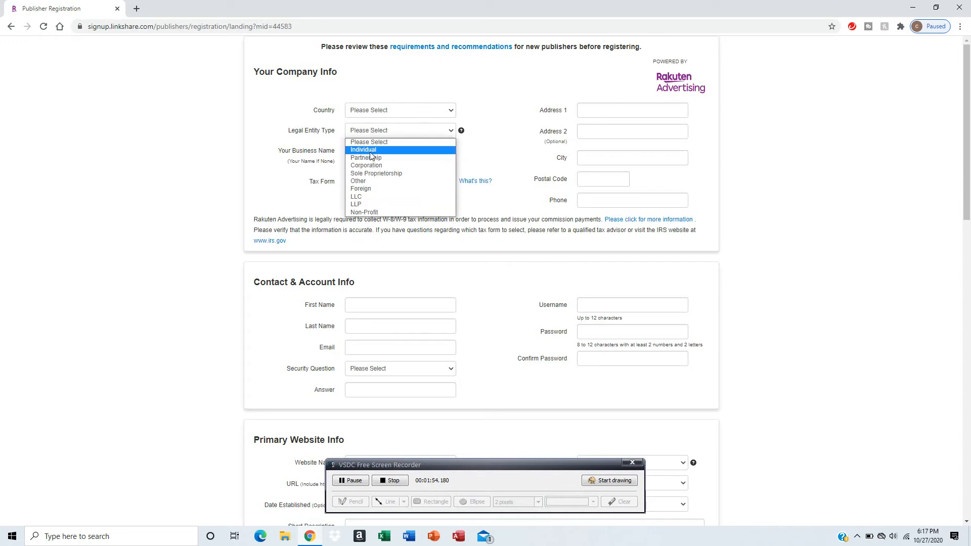
pyautogui.click(363, 149)
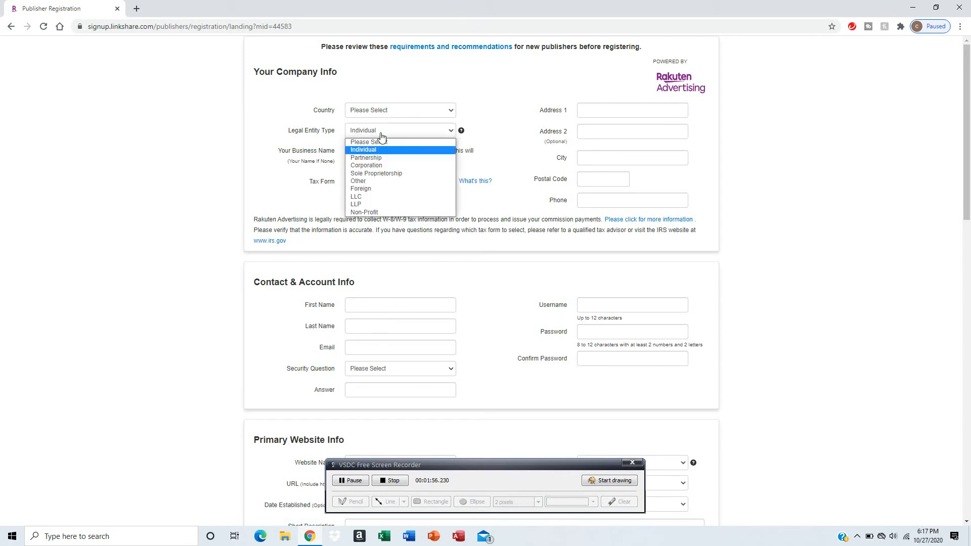
pyautogui.click(363, 150)
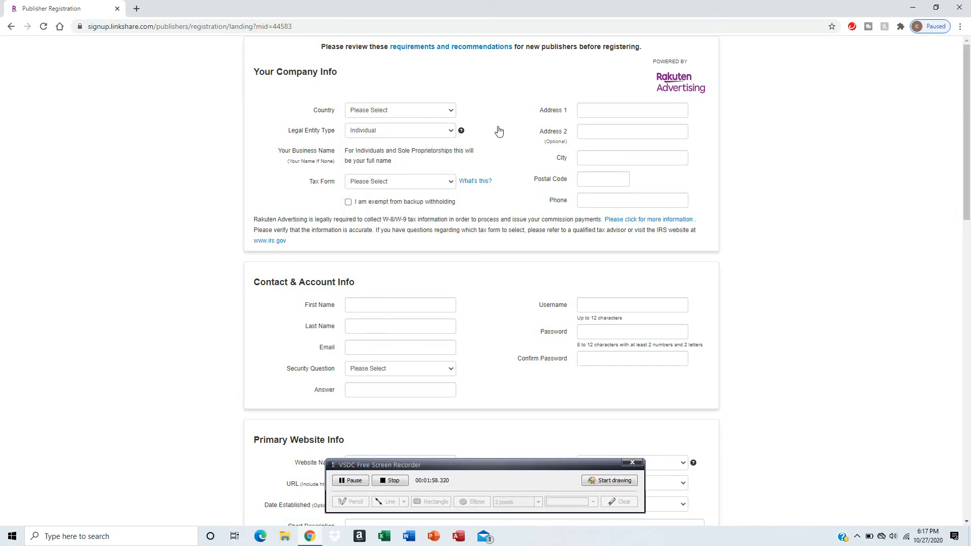
pyautogui.moveTo(384, 183)
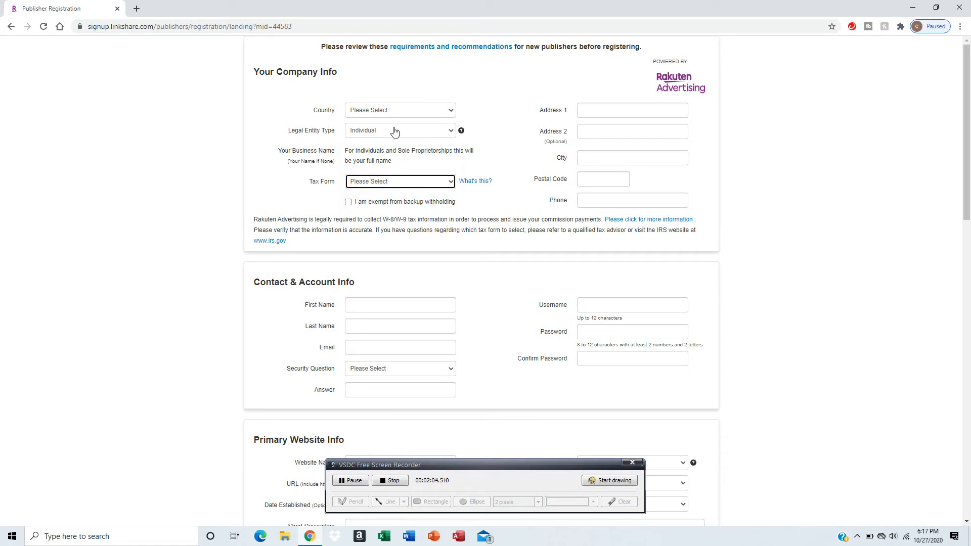
pyautogui.click(398, 130)
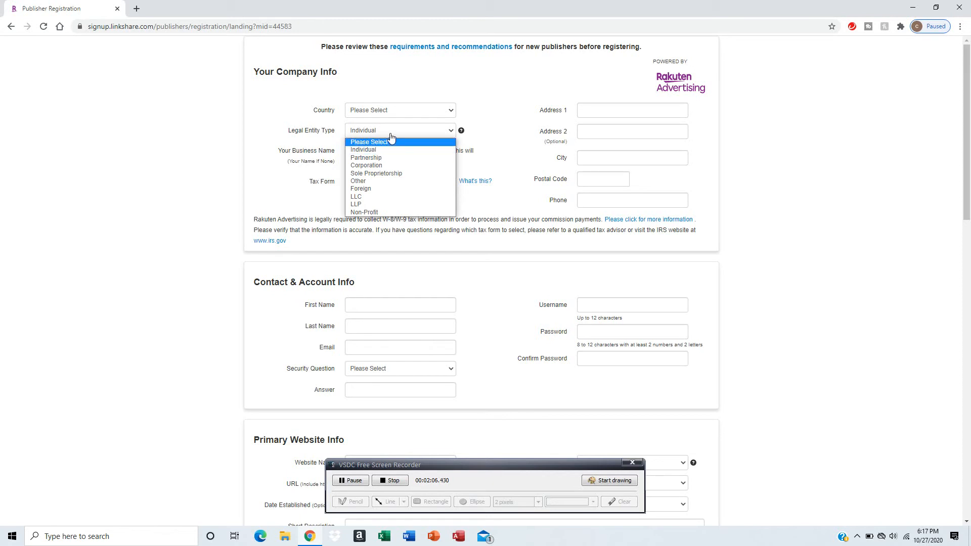
pyautogui.click(363, 150)
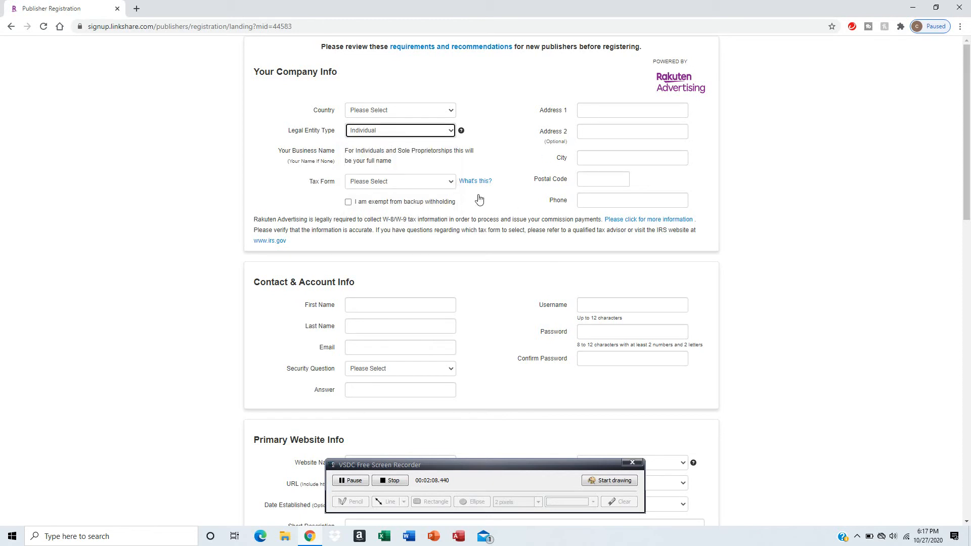
pyautogui.scroll(-3)
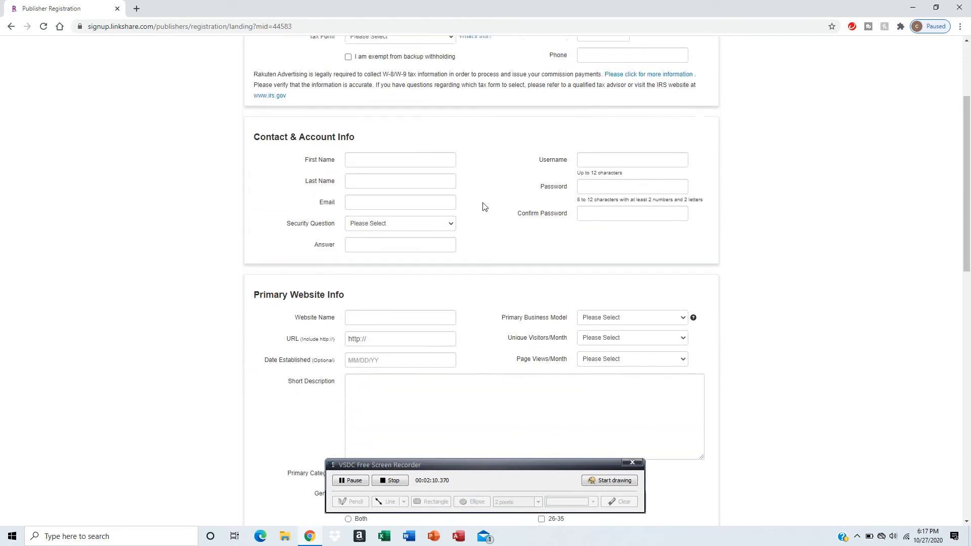
pyautogui.click(400, 131)
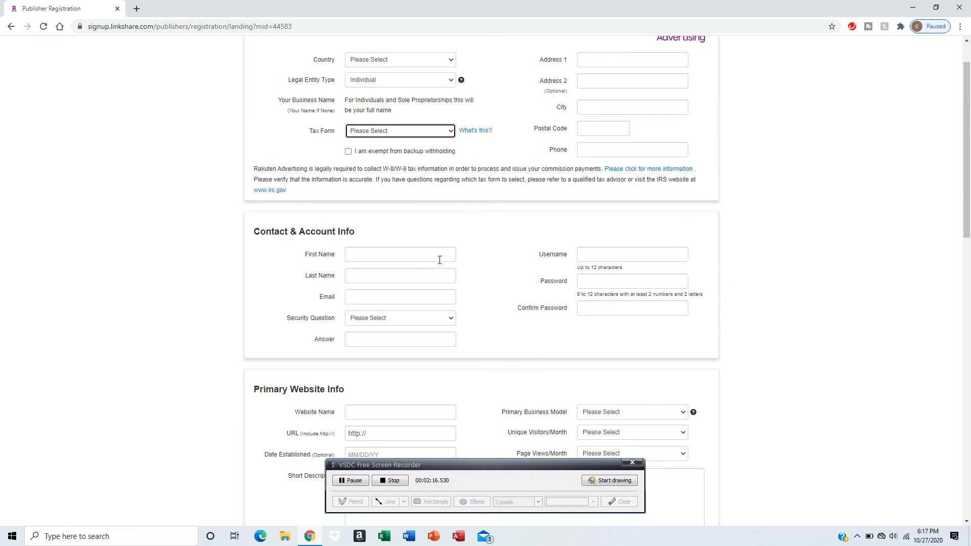
pyautogui.moveTo(453, 268)
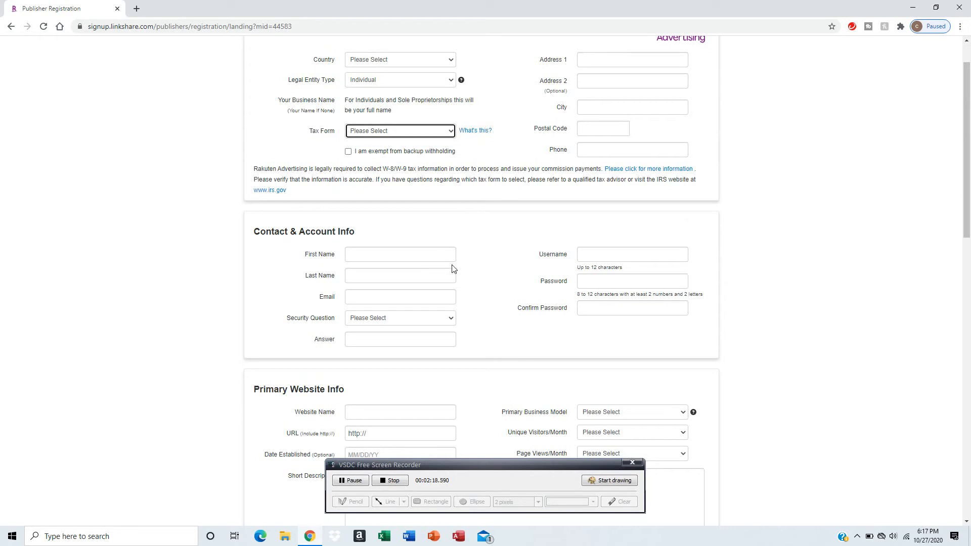
pyautogui.scroll(-3)
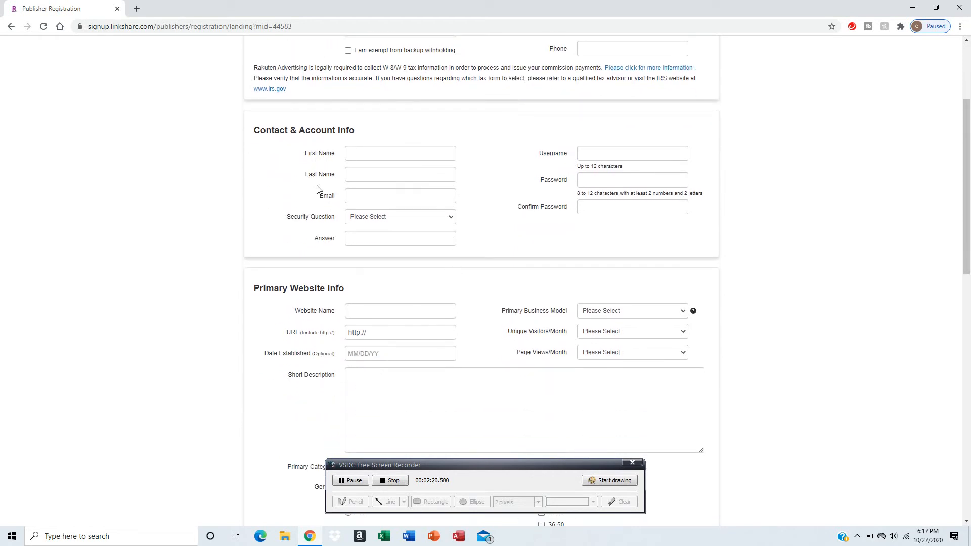
pyautogui.moveTo(362, 229)
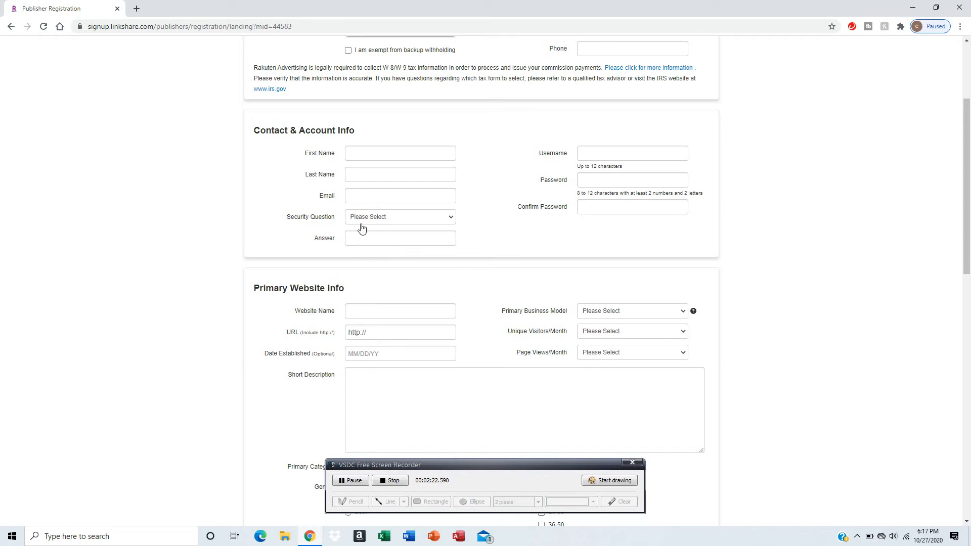
pyautogui.click(400, 217)
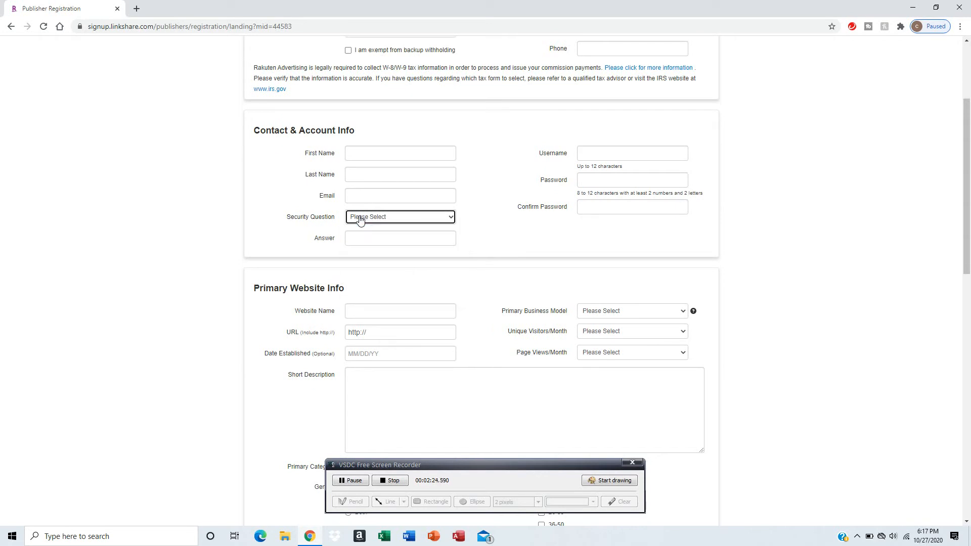
pyautogui.click(400, 216)
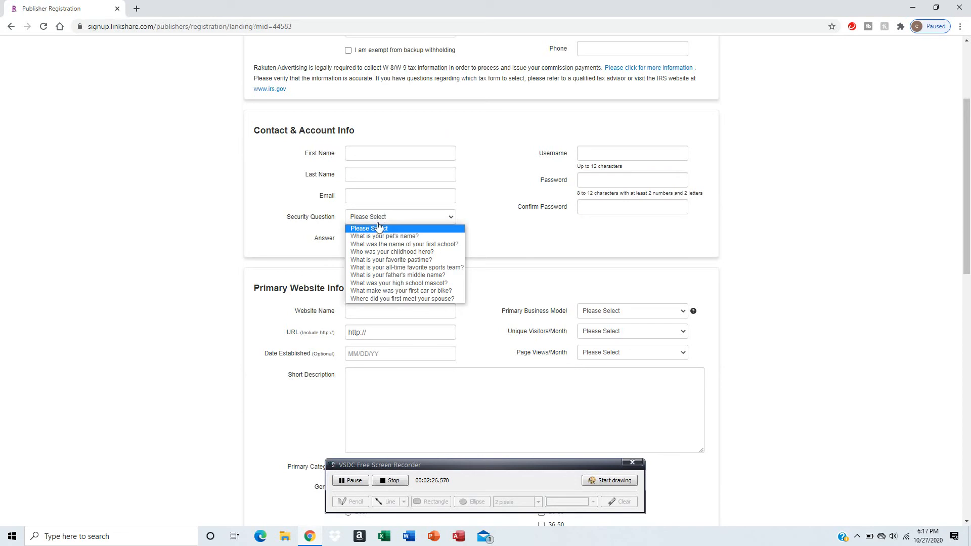
pyautogui.moveTo(405, 242)
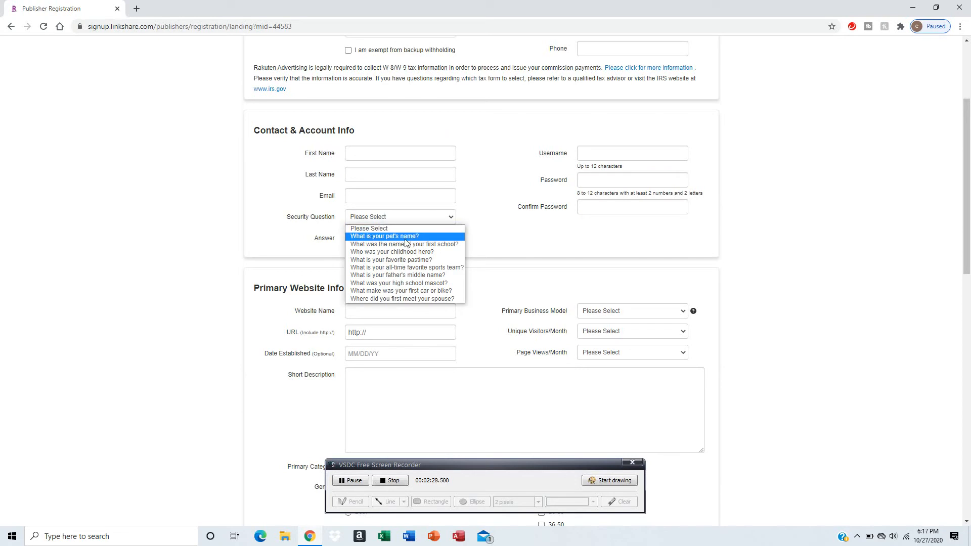
pyautogui.moveTo(418, 220)
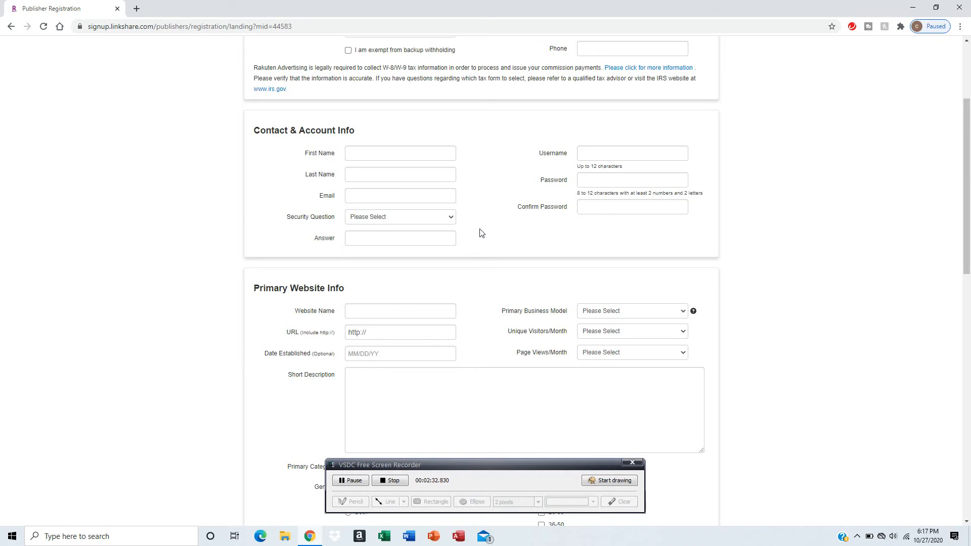
pyautogui.scroll(-3)
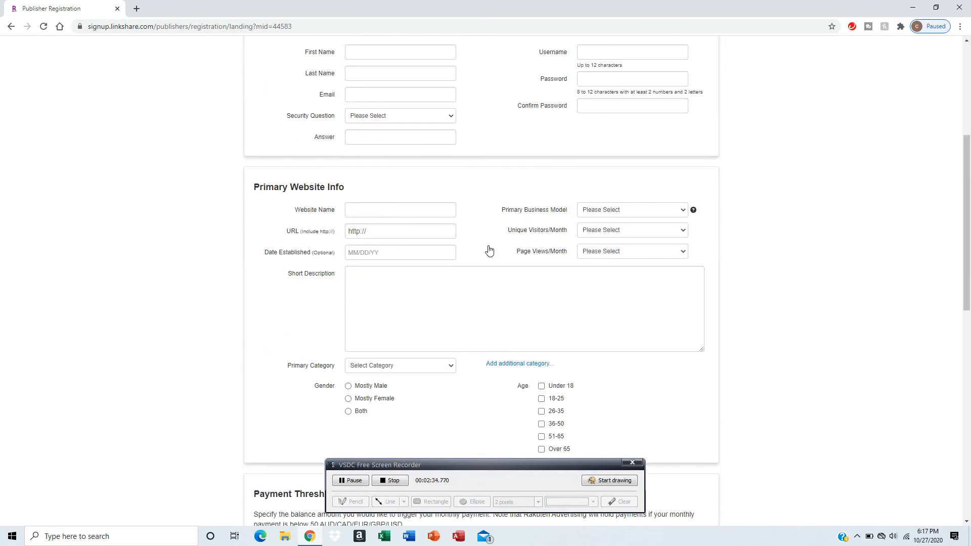
pyautogui.moveTo(287, 203)
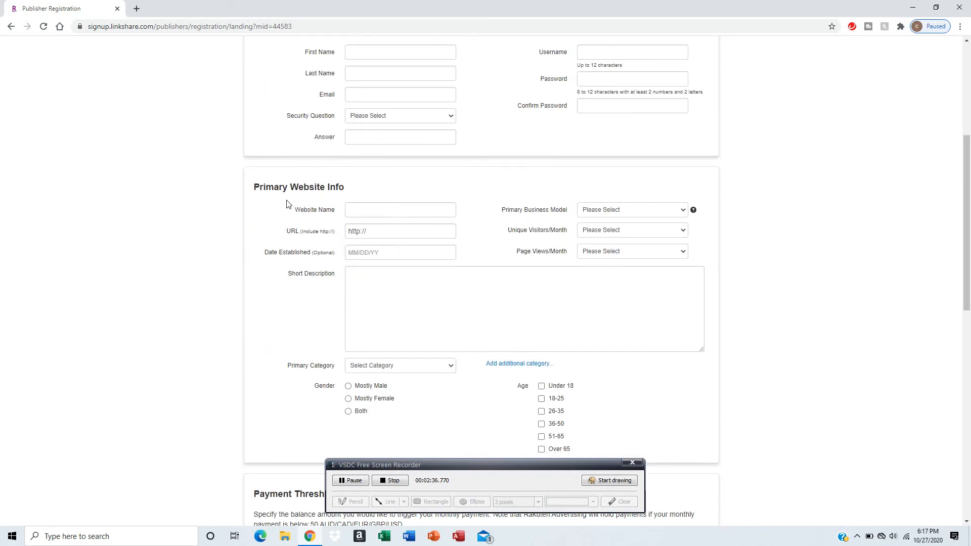
pyautogui.click(400, 230)
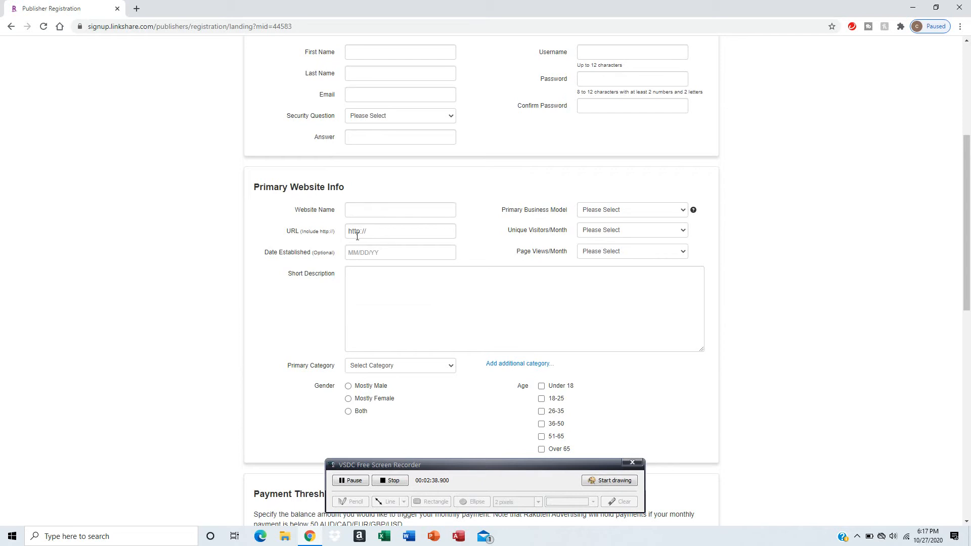
pyautogui.moveTo(311, 225)
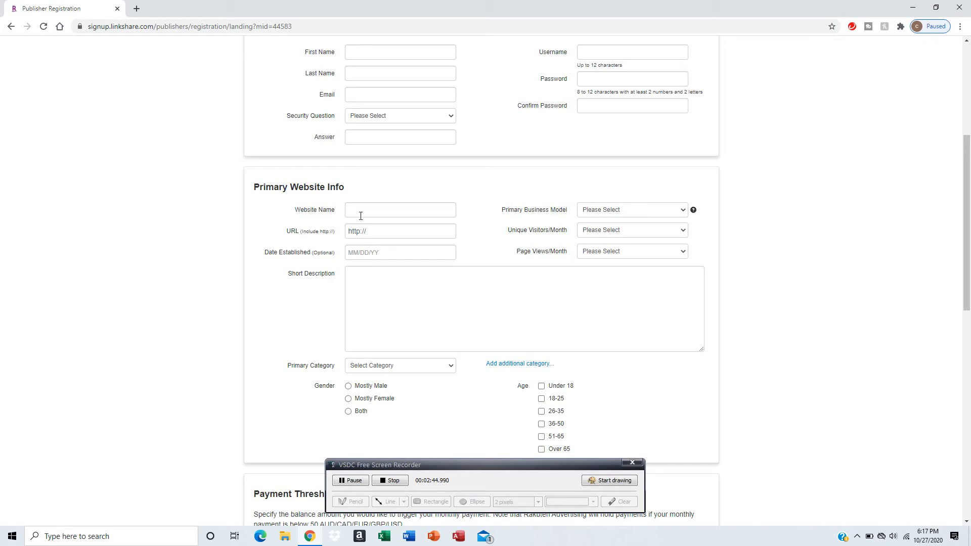
pyautogui.moveTo(597, 234)
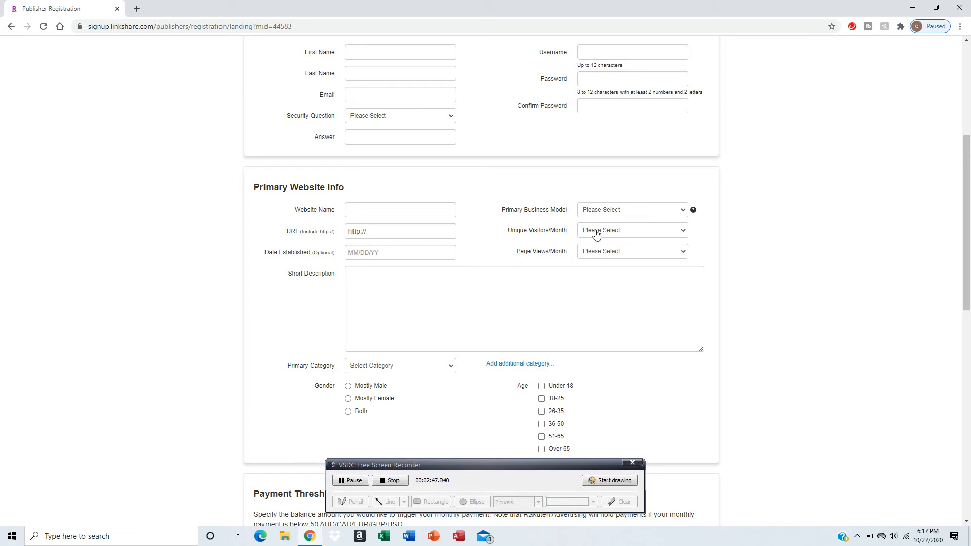
pyautogui.click(631, 230)
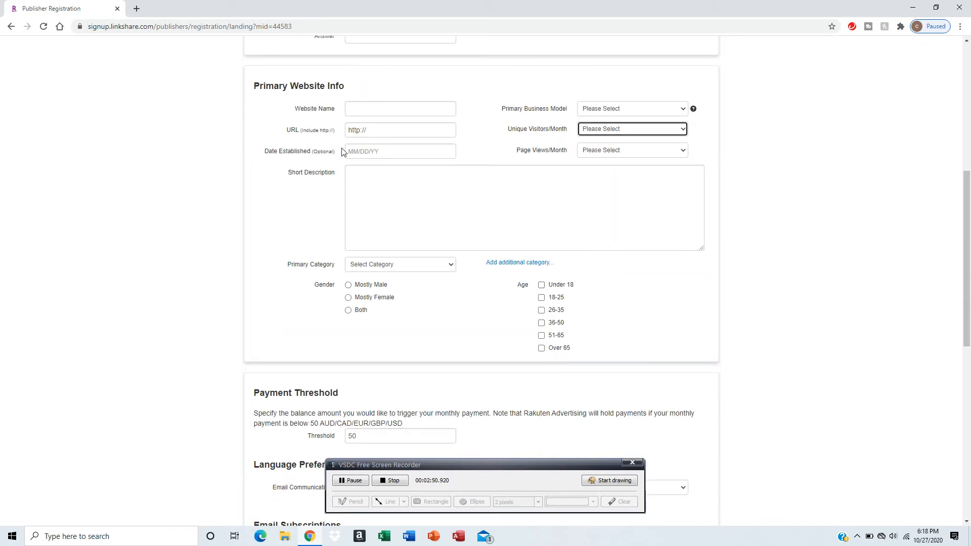
pyautogui.moveTo(536, 343)
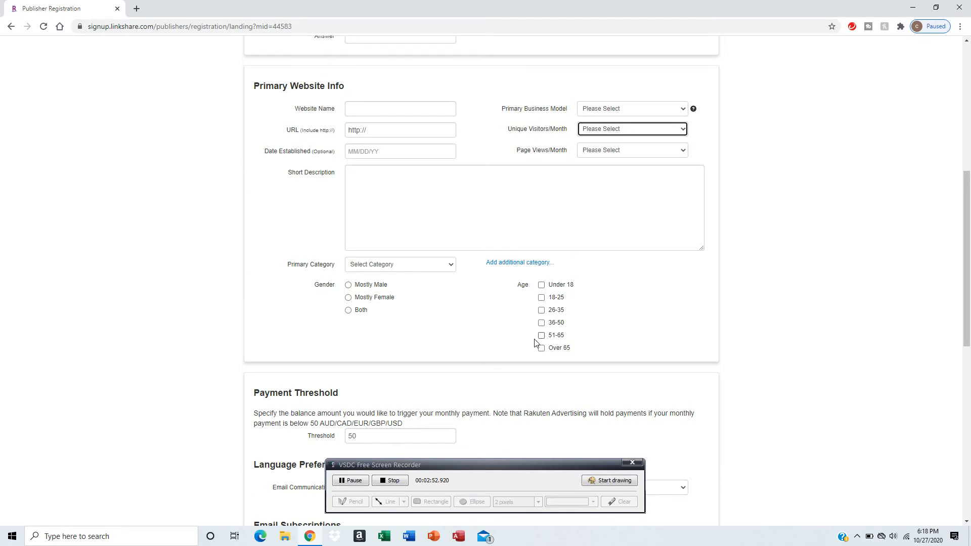
pyautogui.scroll(-3)
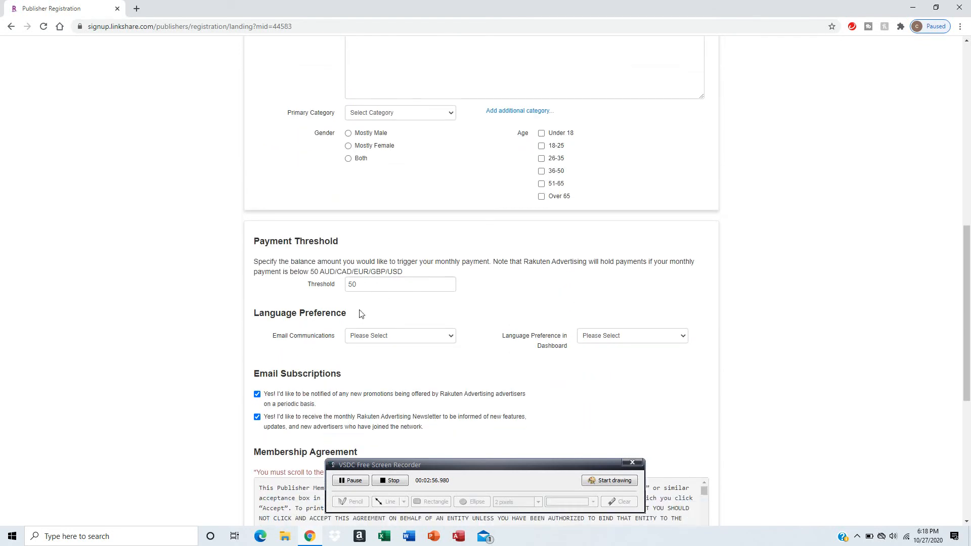
pyautogui.moveTo(307, 281)
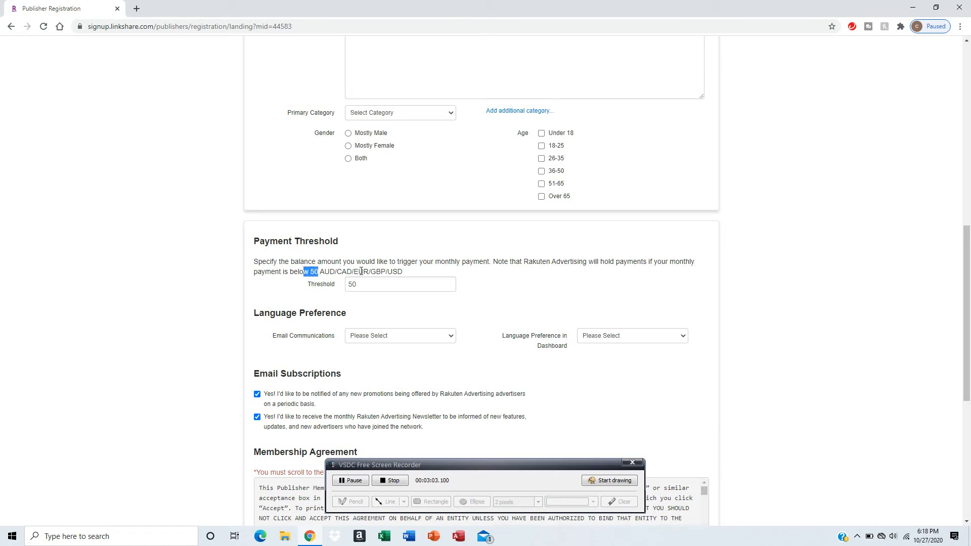
pyautogui.moveTo(572, 281)
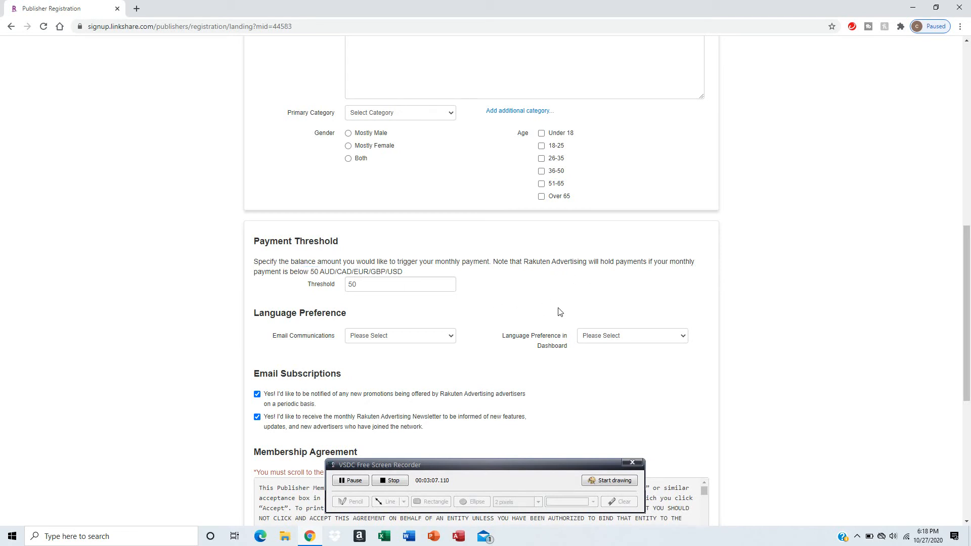
pyautogui.moveTo(299, 289)
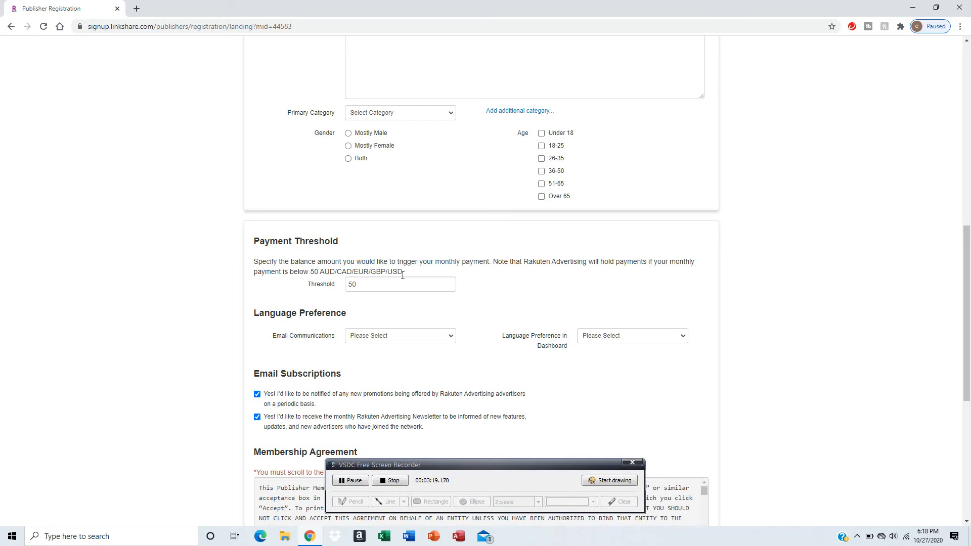
# - Scroll down to the Language Preference section for email communications
pyautogui.scroll(-3)
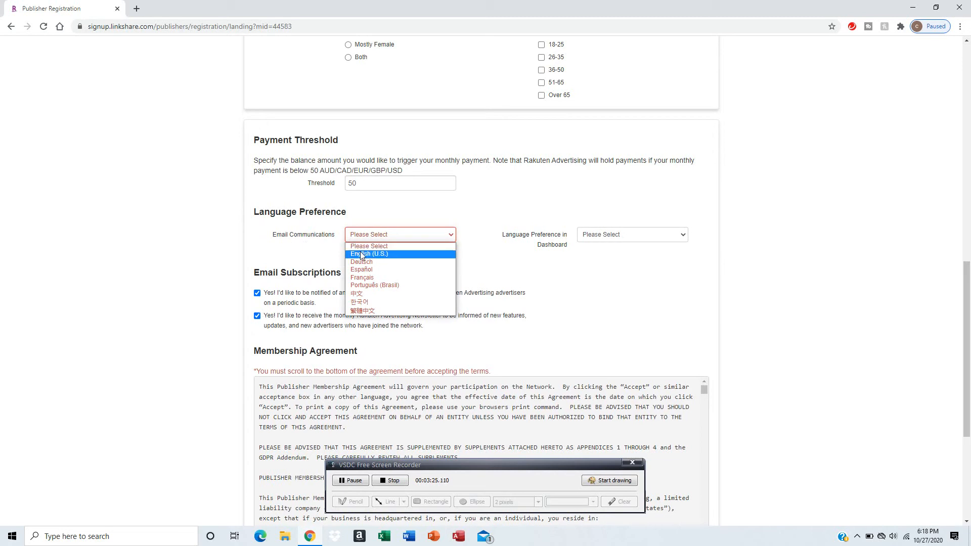
pyautogui.moveTo(372, 269)
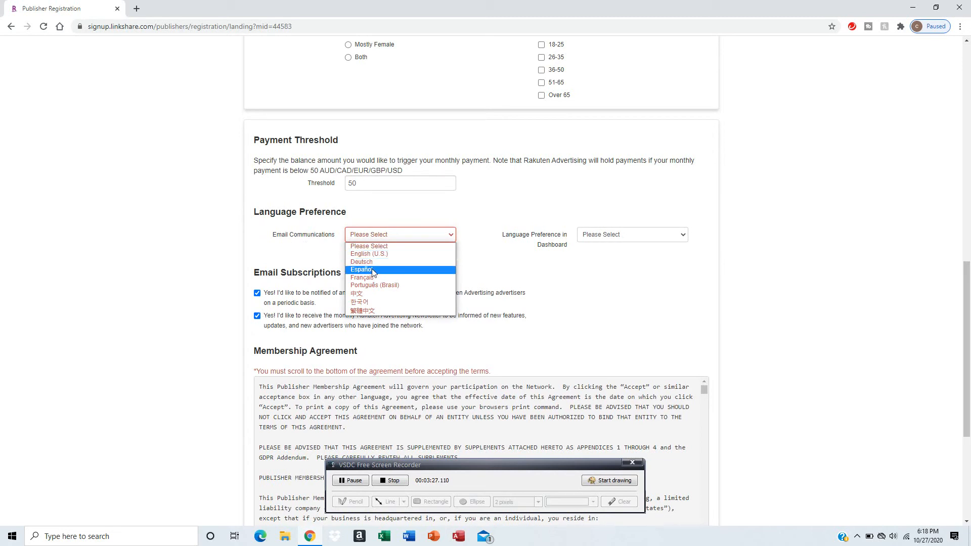
pyautogui.moveTo(376, 289)
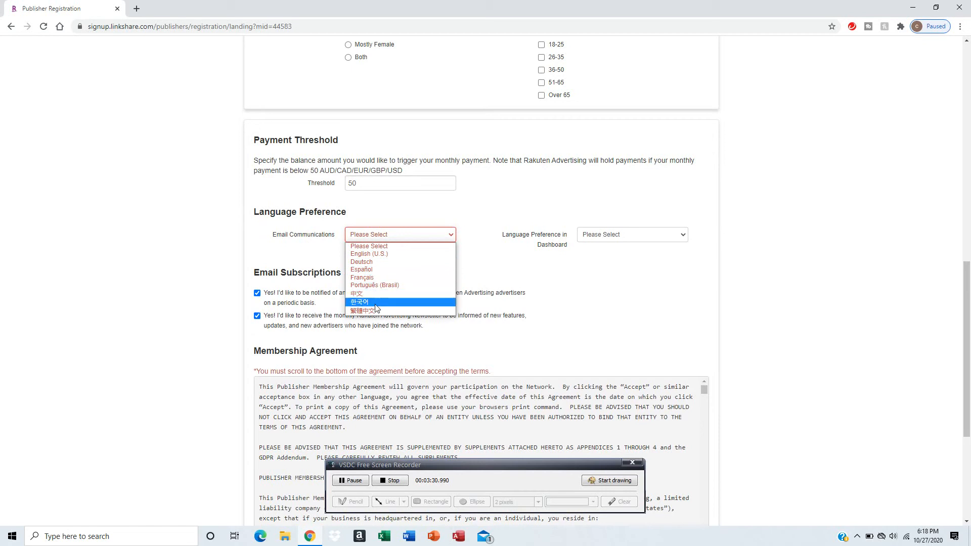
pyautogui.moveTo(463, 259)
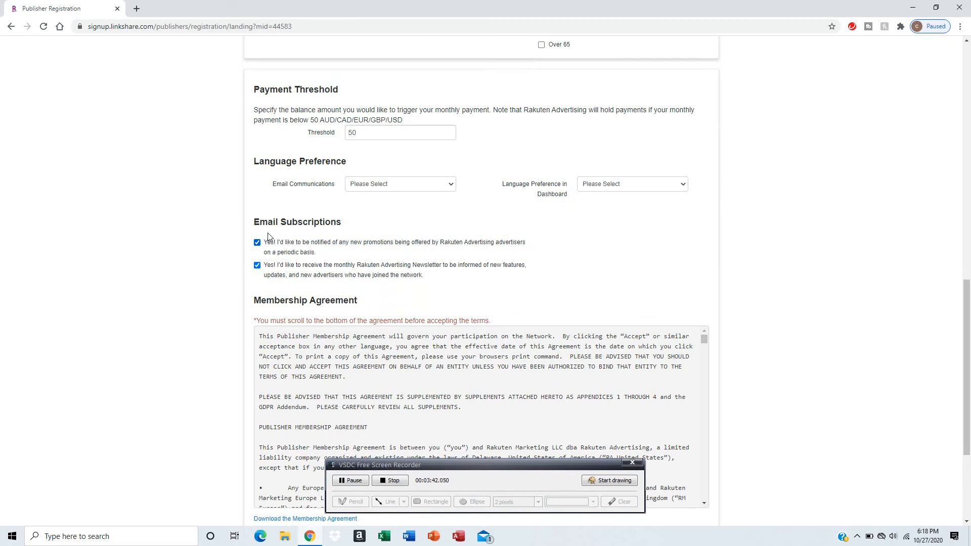
pyautogui.moveTo(486, 250)
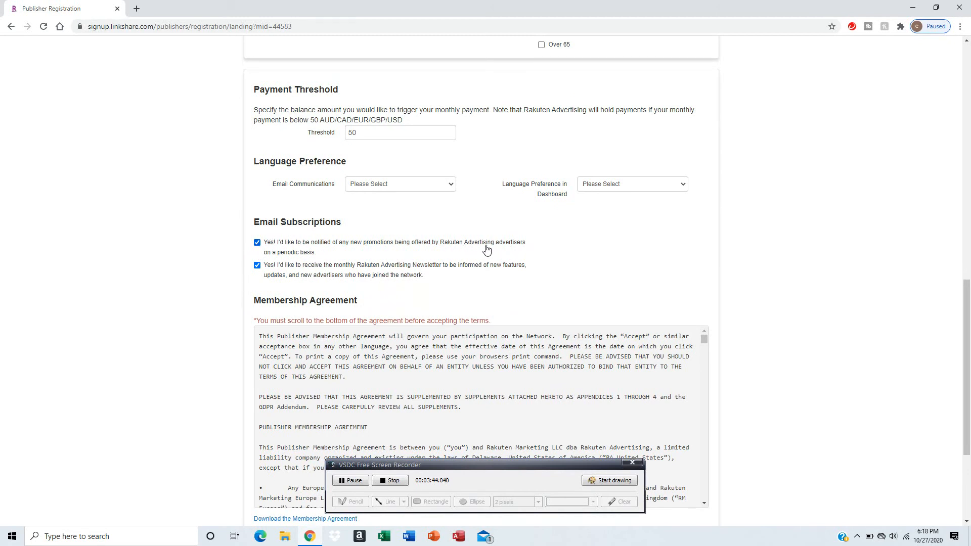
pyautogui.scroll(-3)
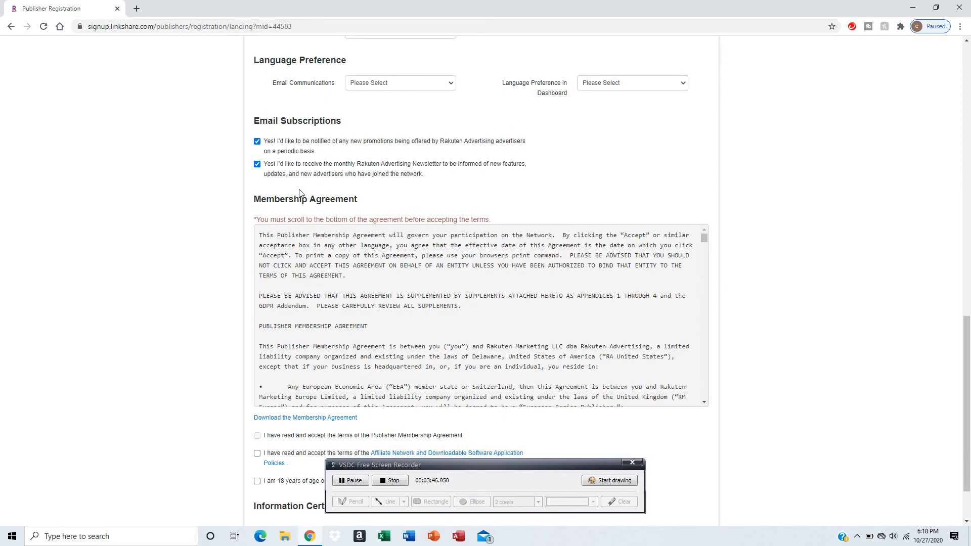
pyautogui.scroll(-3)
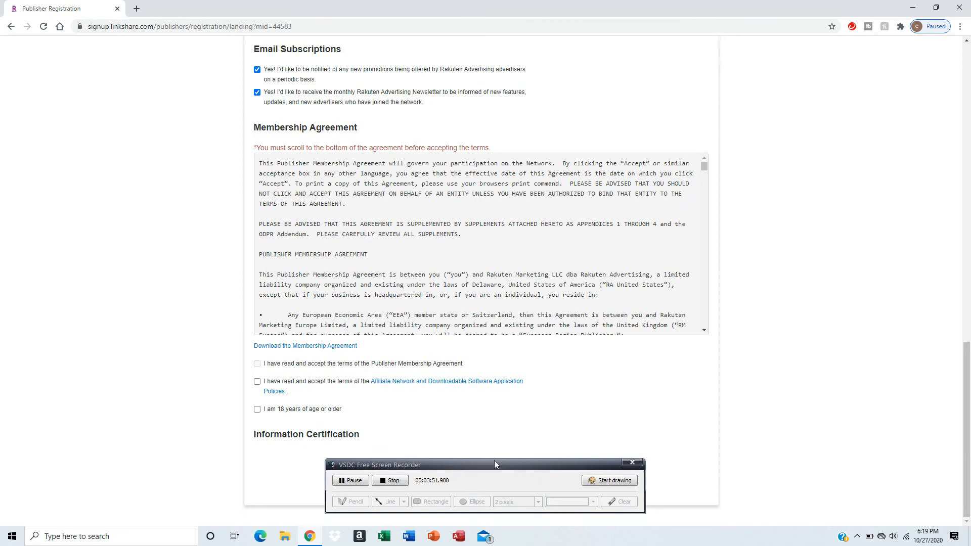
pyautogui.moveTo(495, 465); pyautogui.dragTo(796, 363)
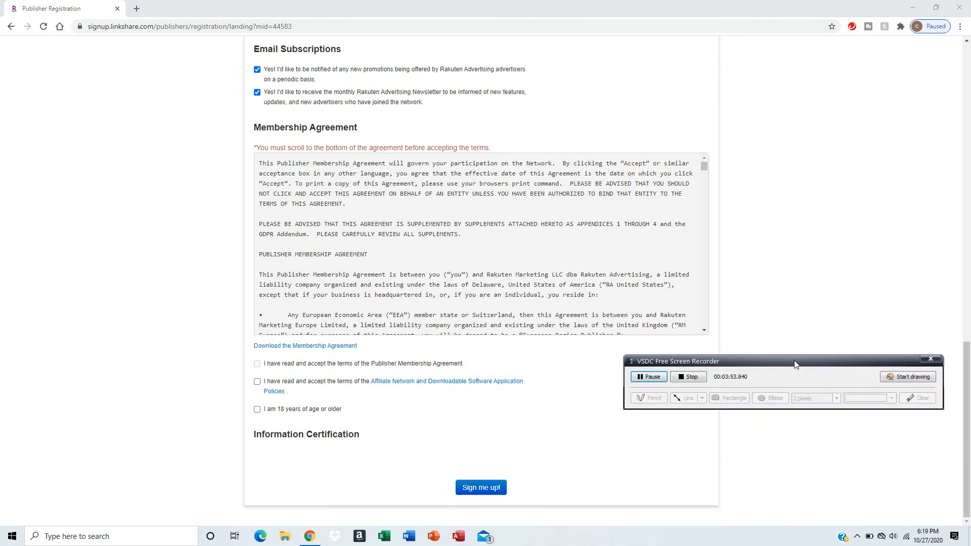
pyautogui.moveTo(796, 361); pyautogui.dragTo(499, 450)
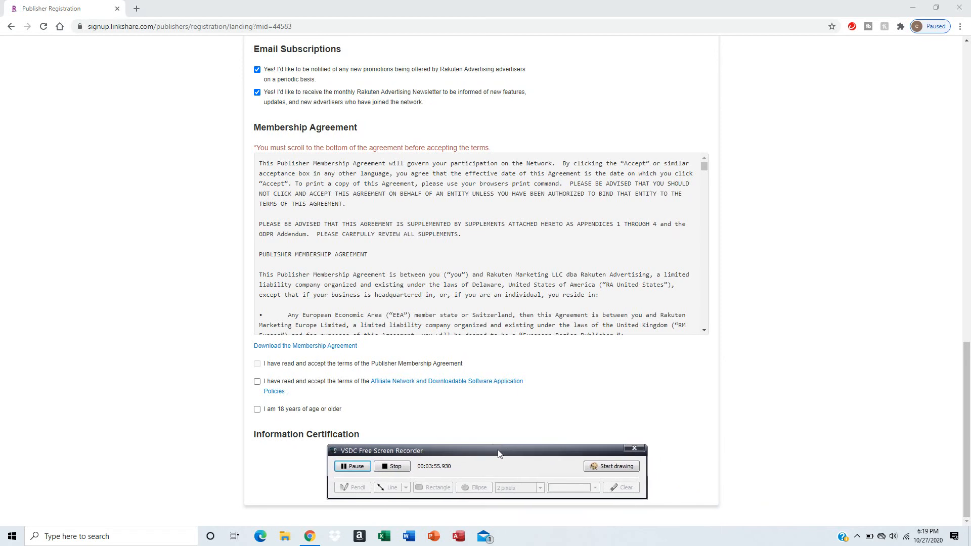
pyautogui.moveTo(413, 399)
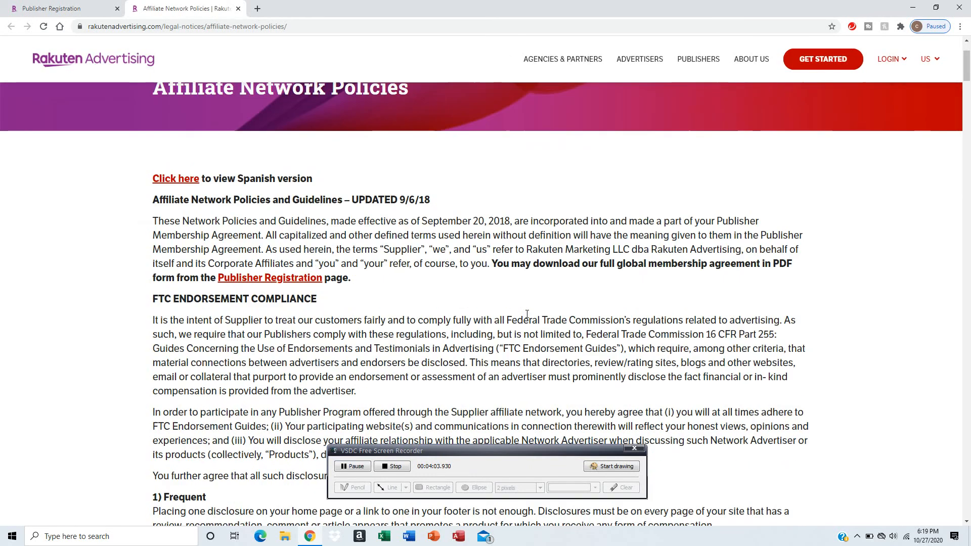
pyautogui.moveTo(575, 298)
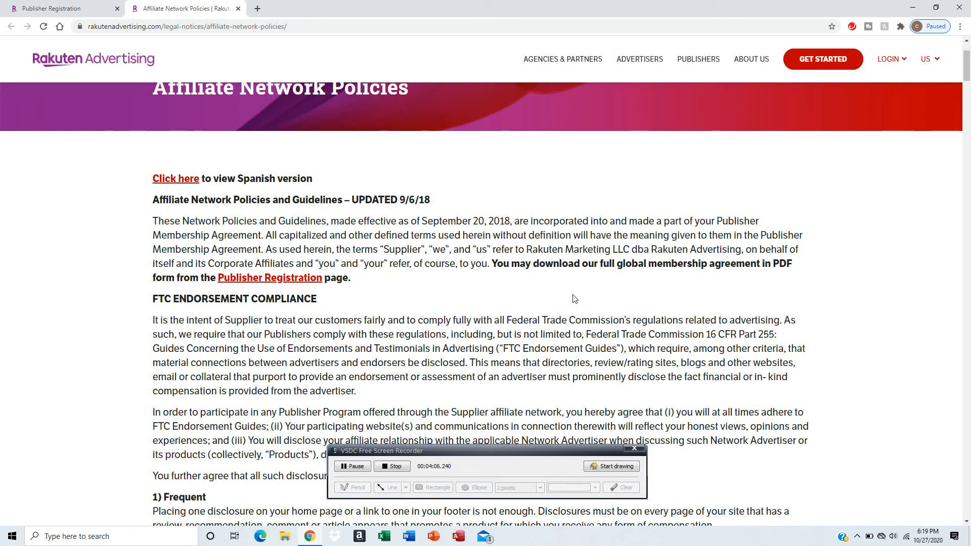
# - Read down the Affiliate Network Policies page through its opening sections
pyautogui.scroll(-3)
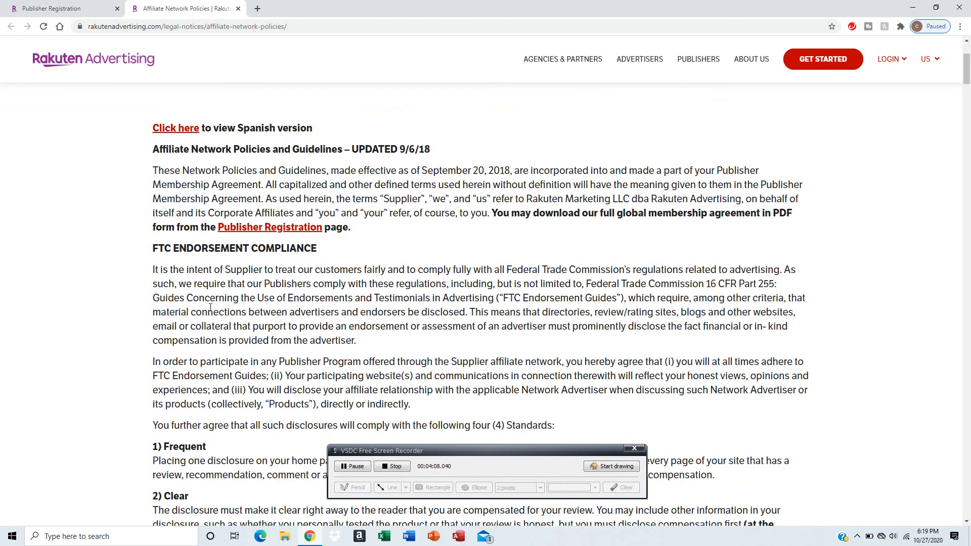
pyautogui.scroll(-3)
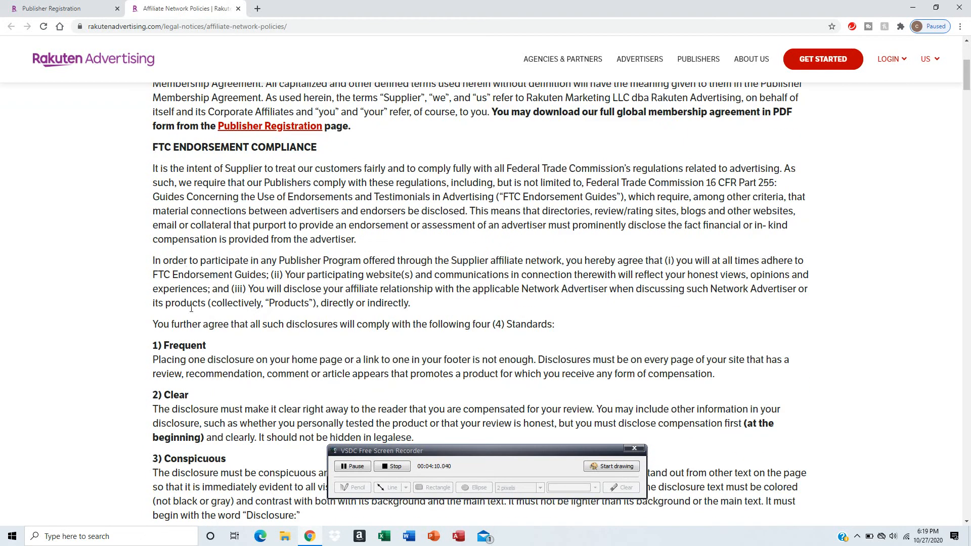
pyautogui.scroll(-3)
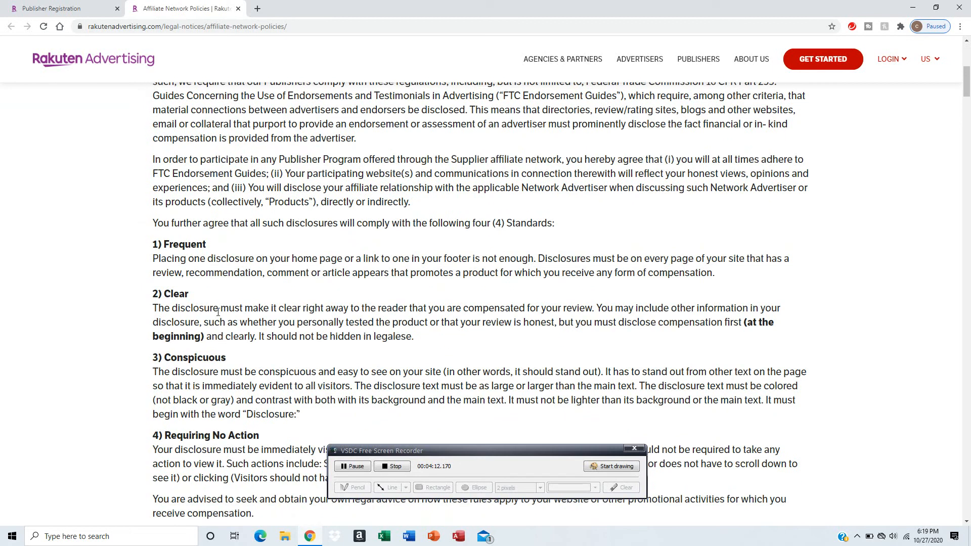
pyautogui.scroll(-3)
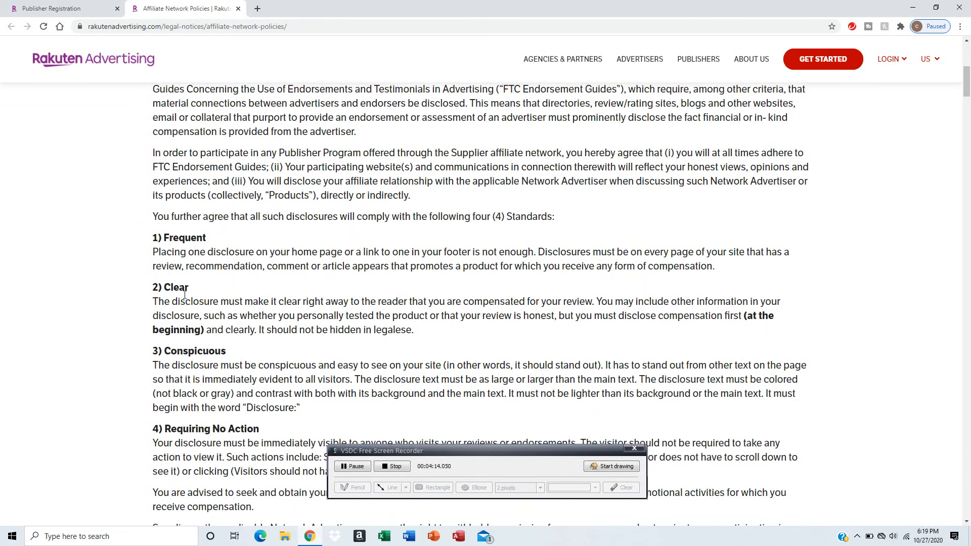
pyautogui.scroll(-3)
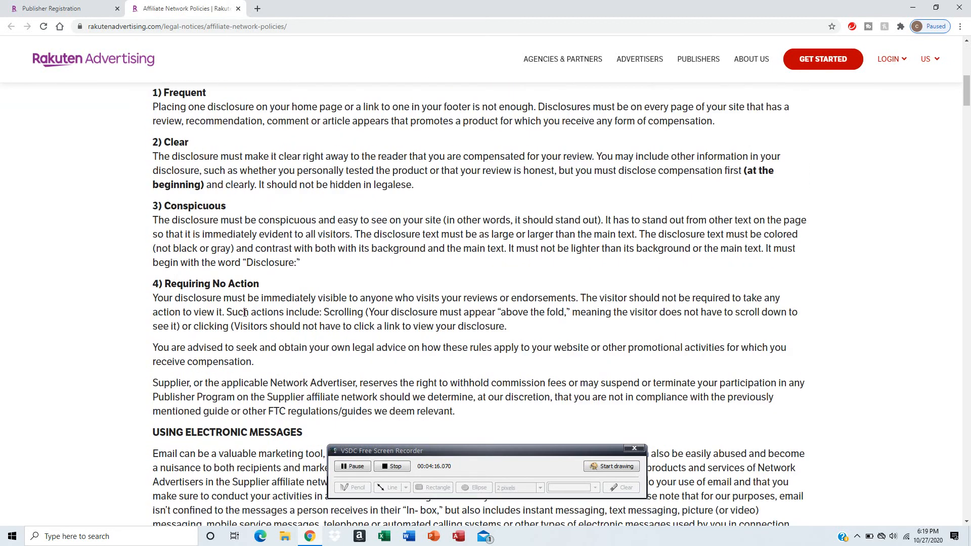
pyautogui.scroll(-3)
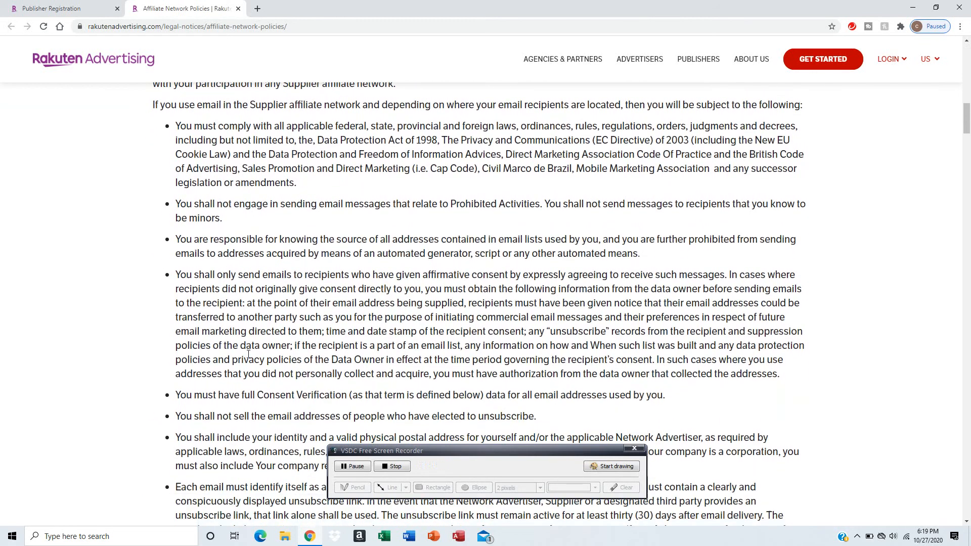
pyautogui.scroll(-3)
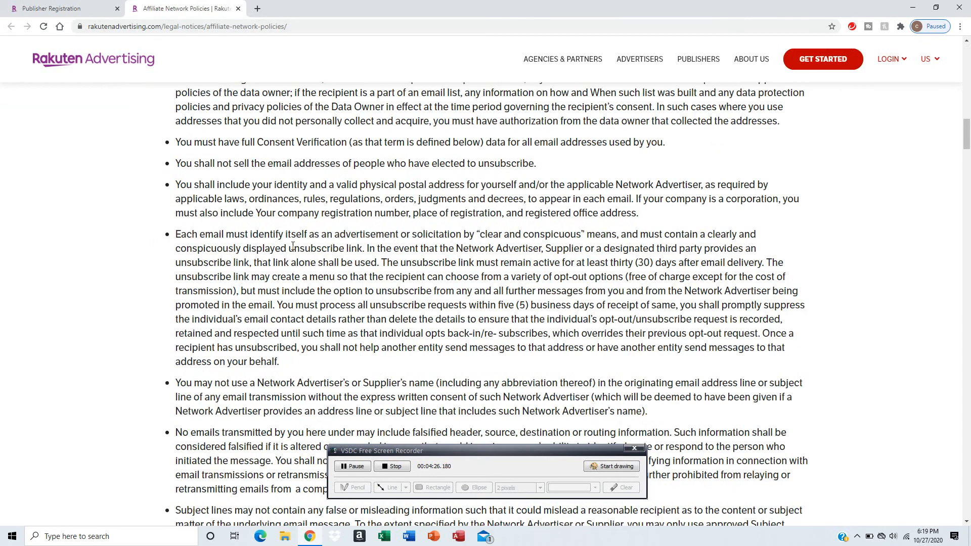
pyautogui.scroll(-3)
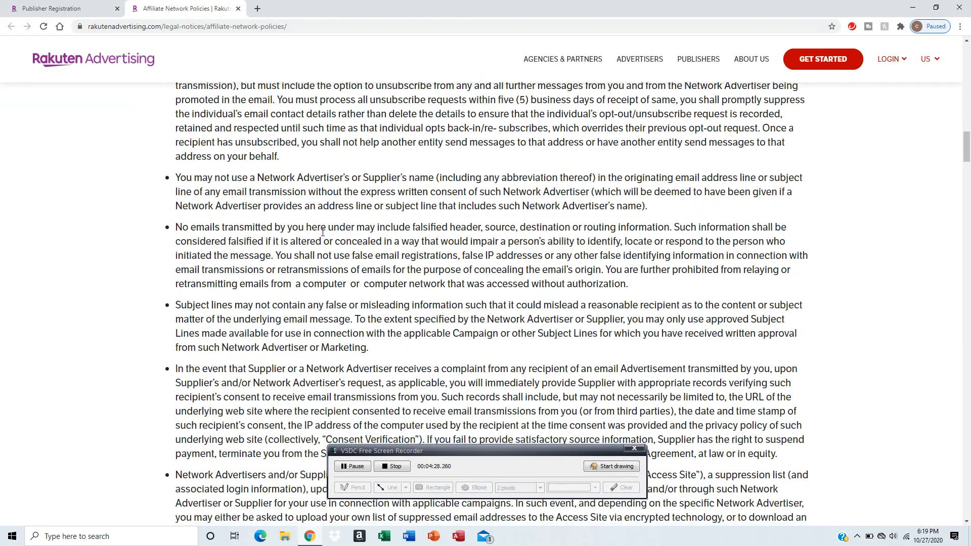
# - Continue down the policies to the DSA distribution and regulated-businesses sections
pyautogui.scroll(-3)
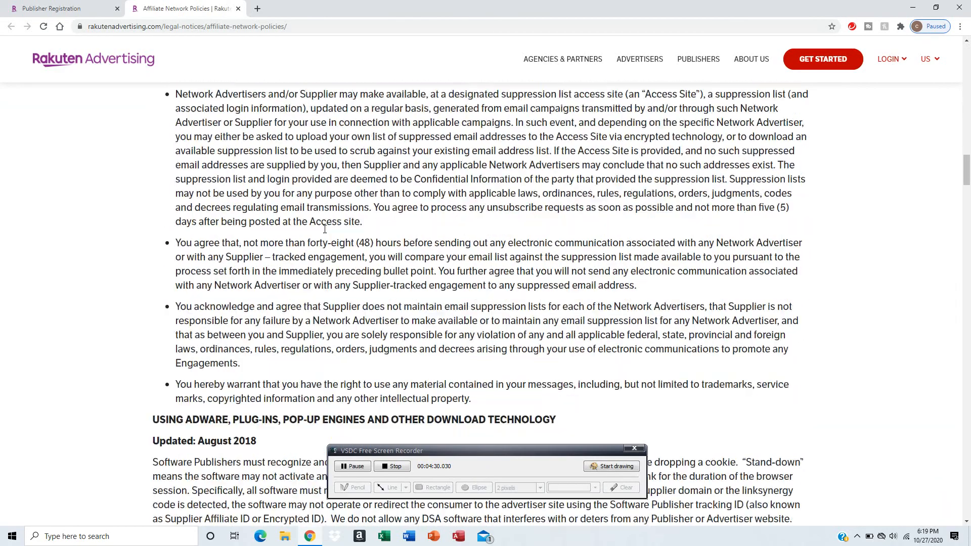
pyautogui.scroll(-3)
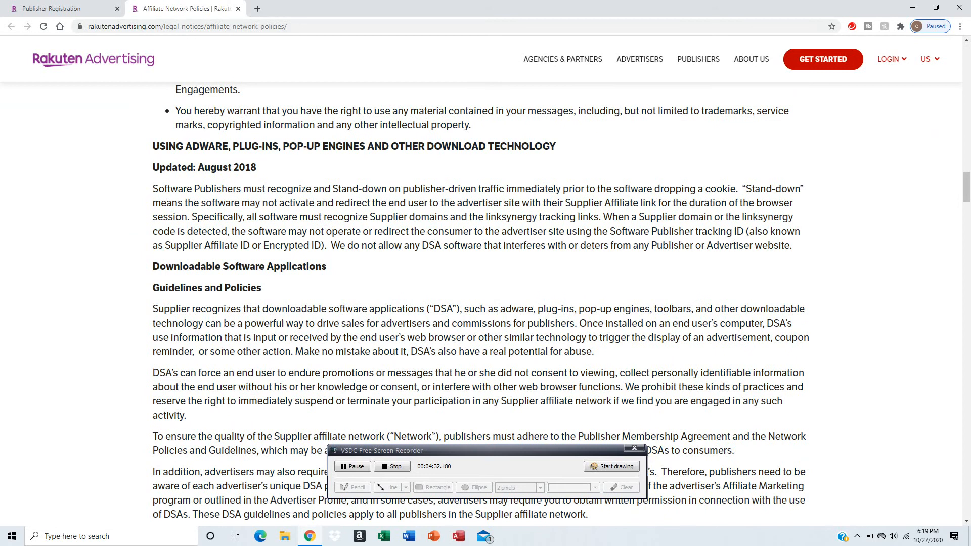
pyautogui.scroll(-3)
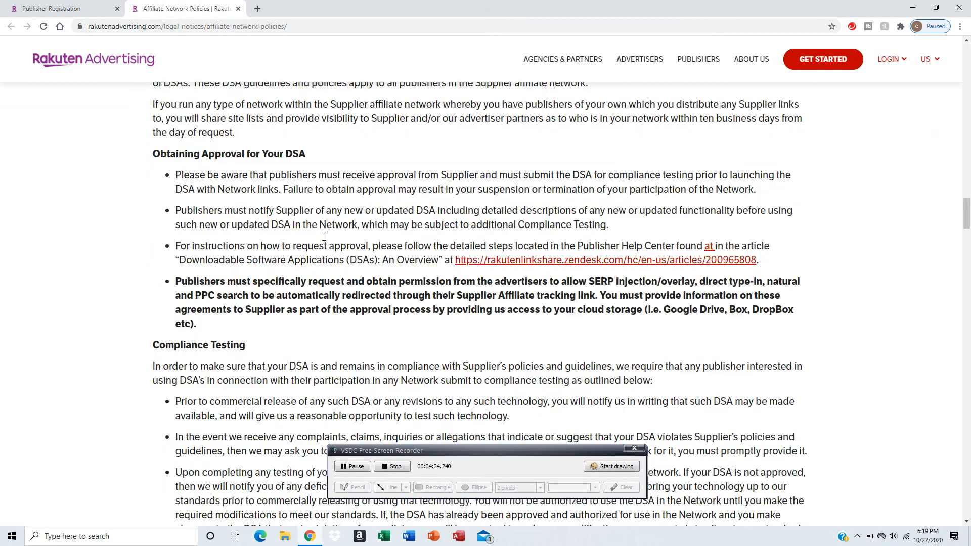
pyautogui.scroll(-3)
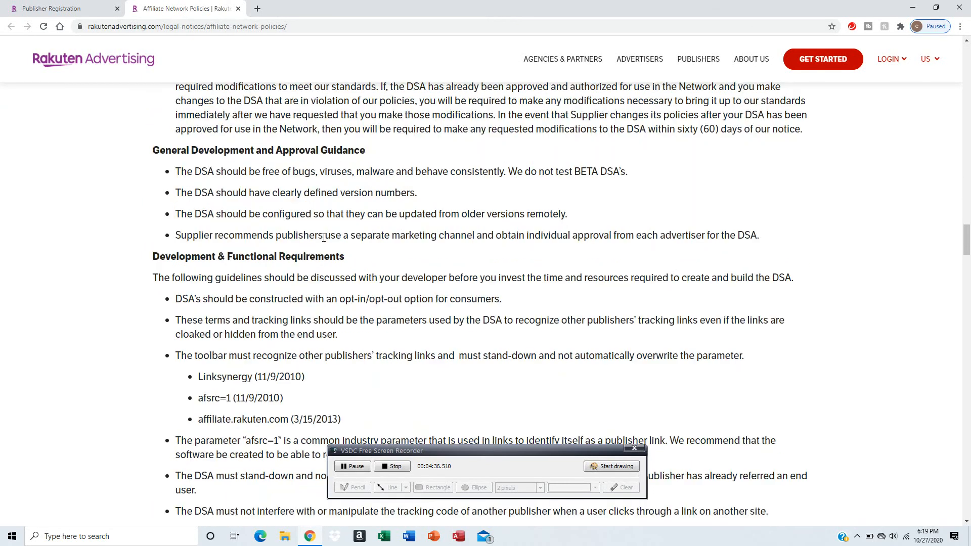
pyautogui.scroll(-3)
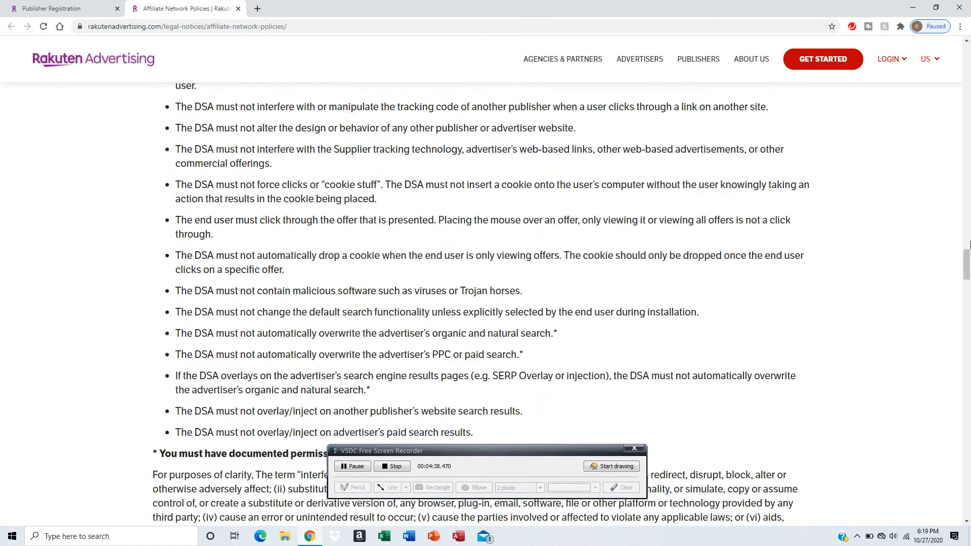
pyautogui.scroll(-3)
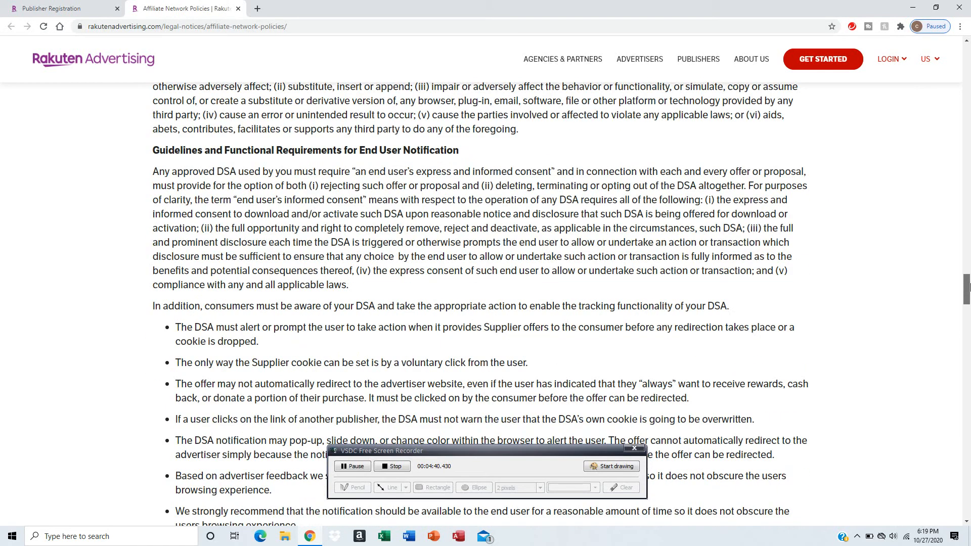
pyautogui.scroll(-3)
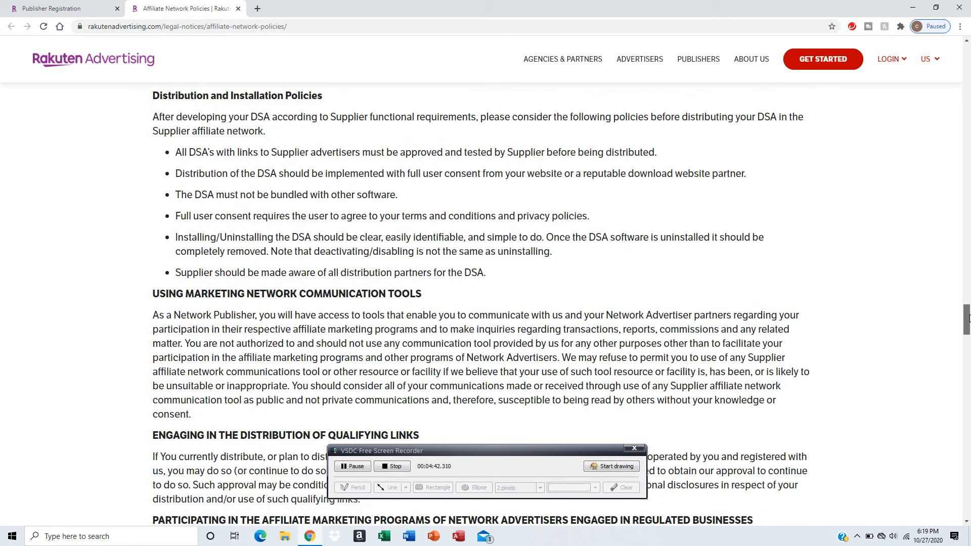
pyautogui.scroll(-3)
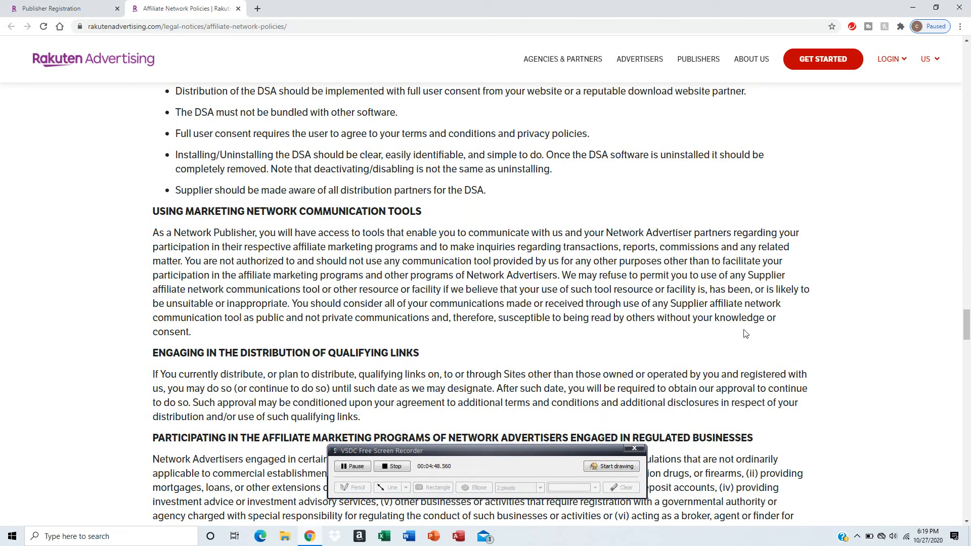
pyautogui.moveTo(734, 399)
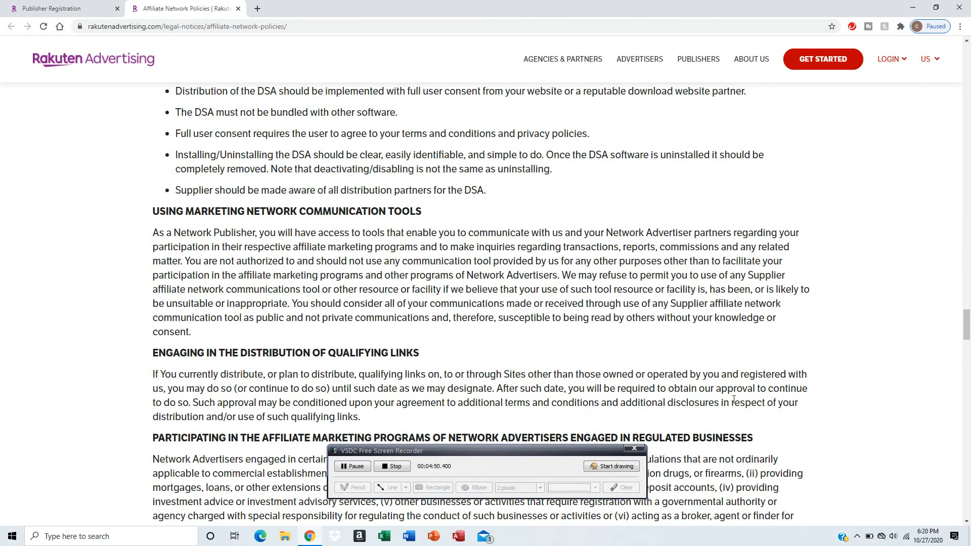
# - Read past invalid activity and return-day rules to the Supplier Marketing Brazil Payment Policies heading
pyautogui.scroll(-3)
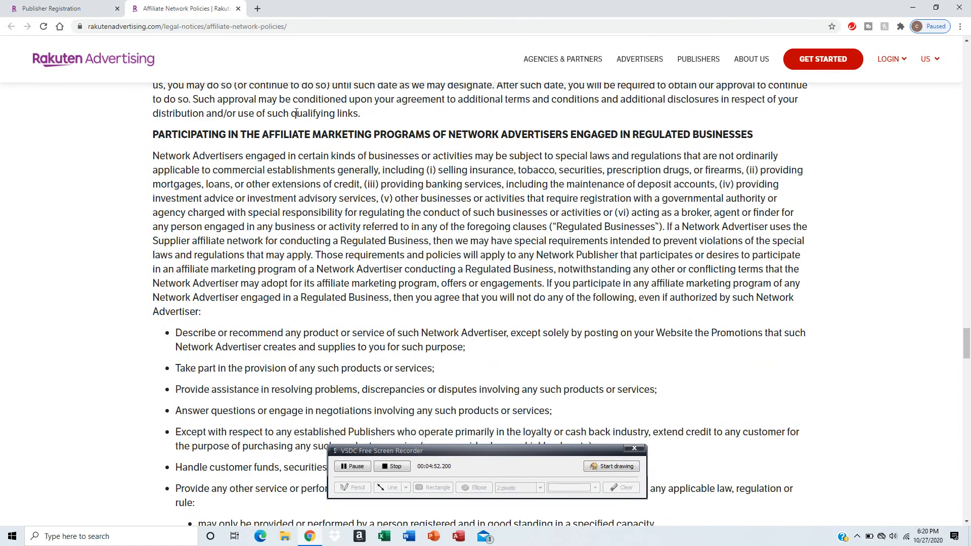
pyautogui.scroll(-3)
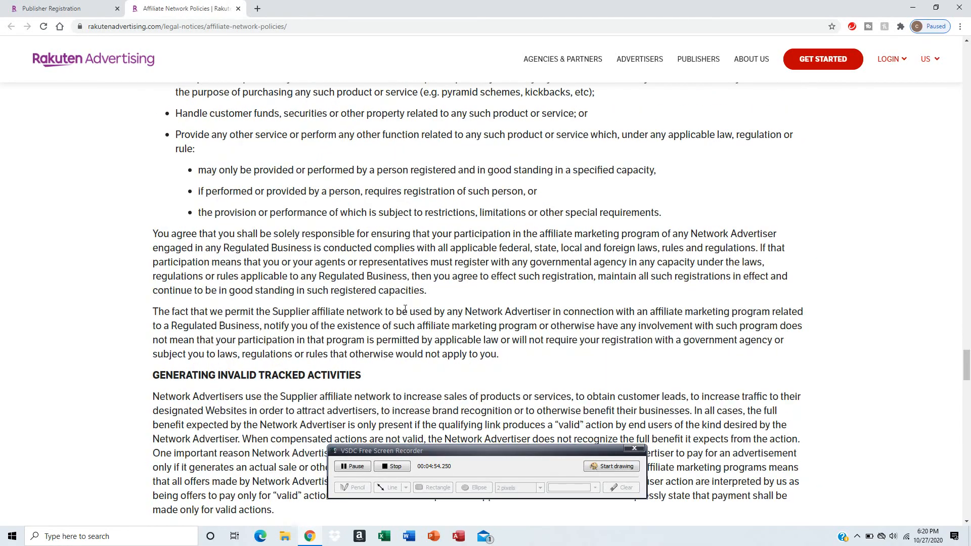
pyautogui.scroll(-3)
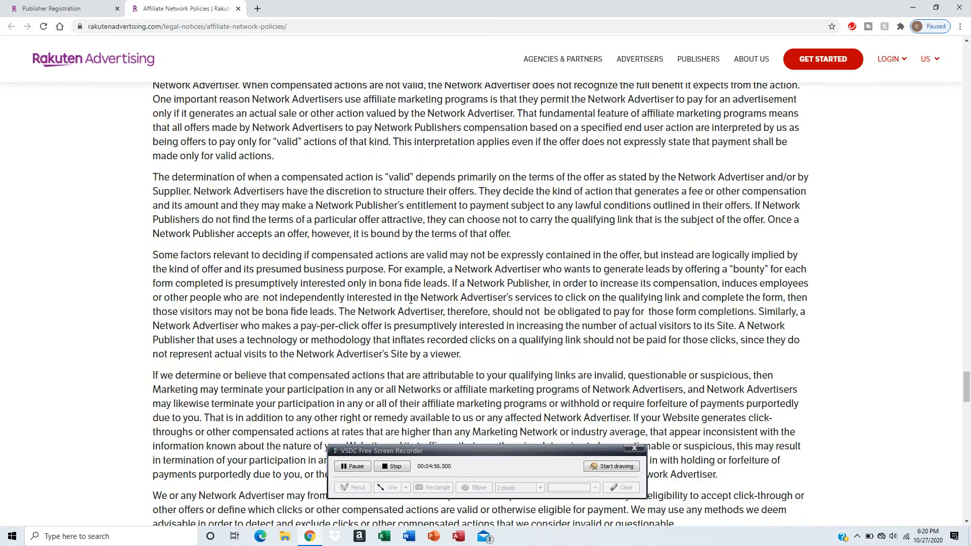
pyautogui.scroll(-3)
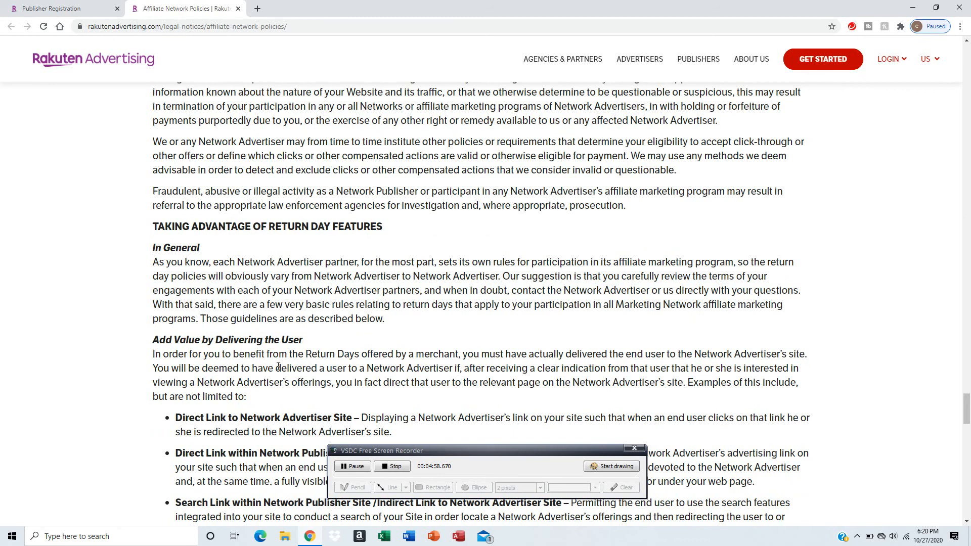
pyautogui.scroll(-3)
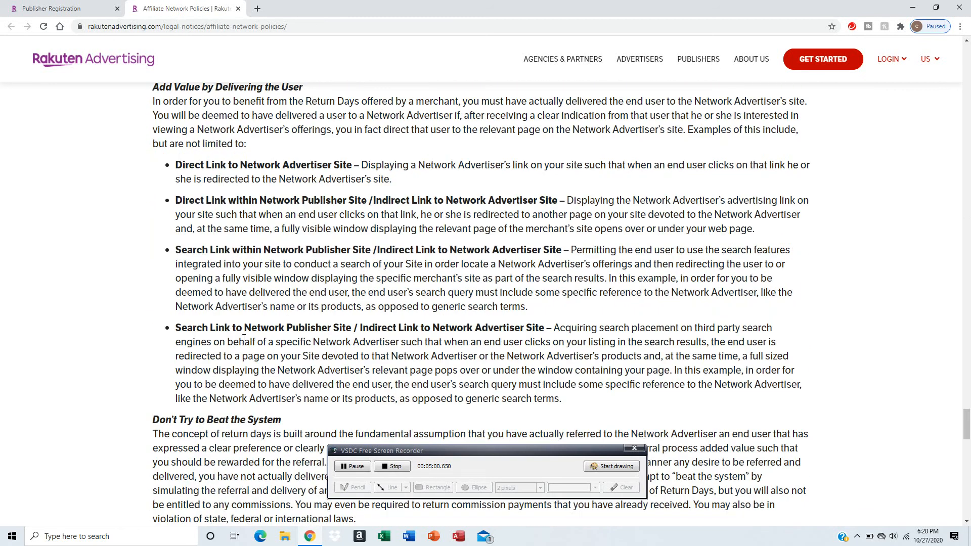
pyautogui.scroll(-3)
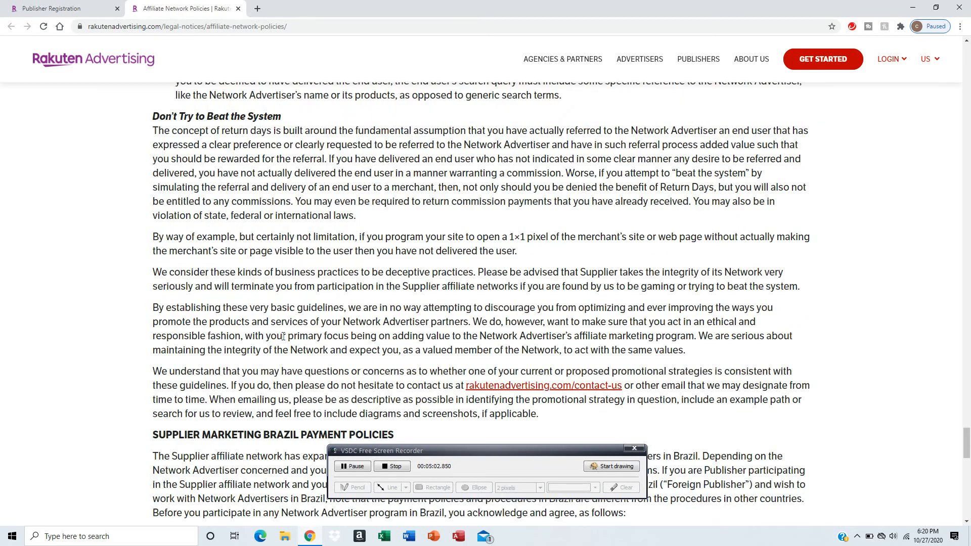
pyautogui.scroll(-3)
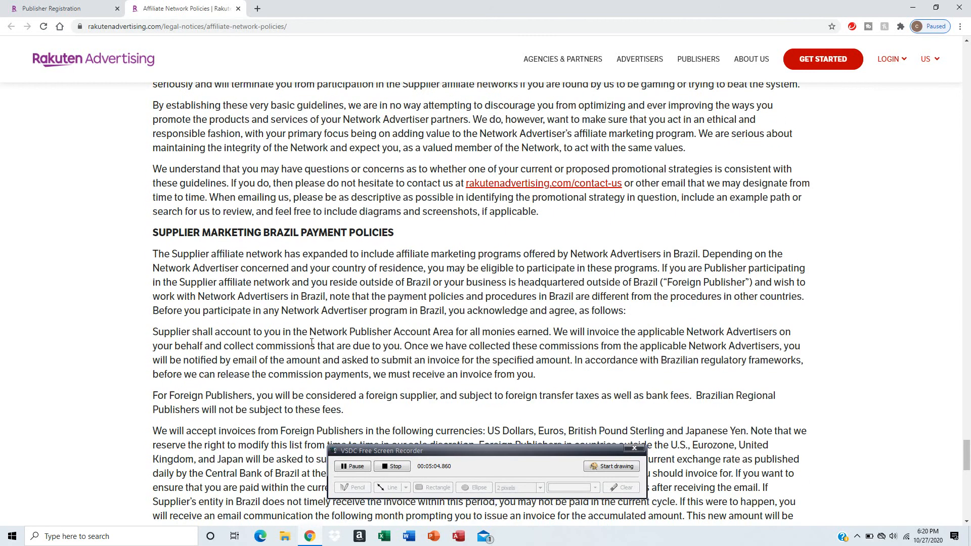
pyautogui.scroll(-3)
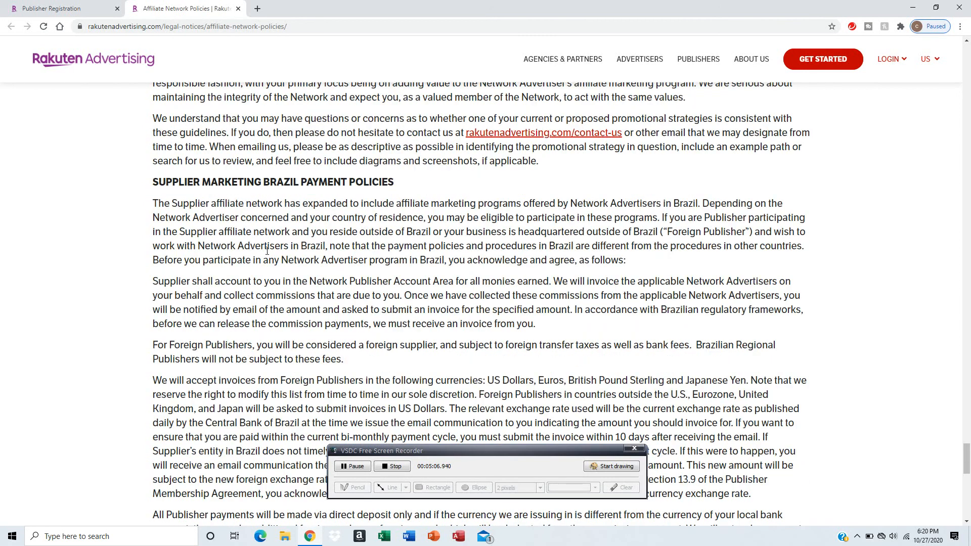
pyautogui.moveTo(302, 245)
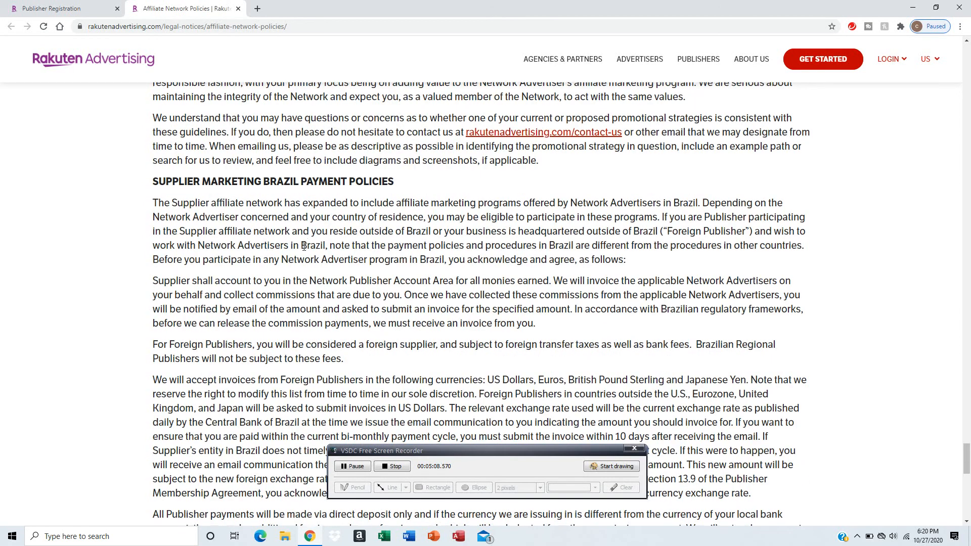
# - Read through the Brazil payment policies to the closing 'Any questions' paragraph and contact address
pyautogui.scroll(-3)
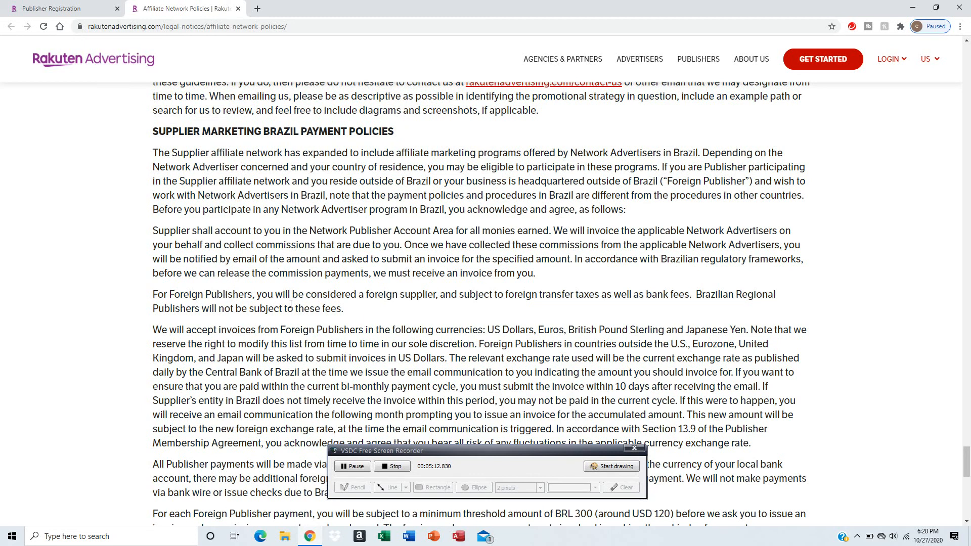
pyautogui.scroll(-3)
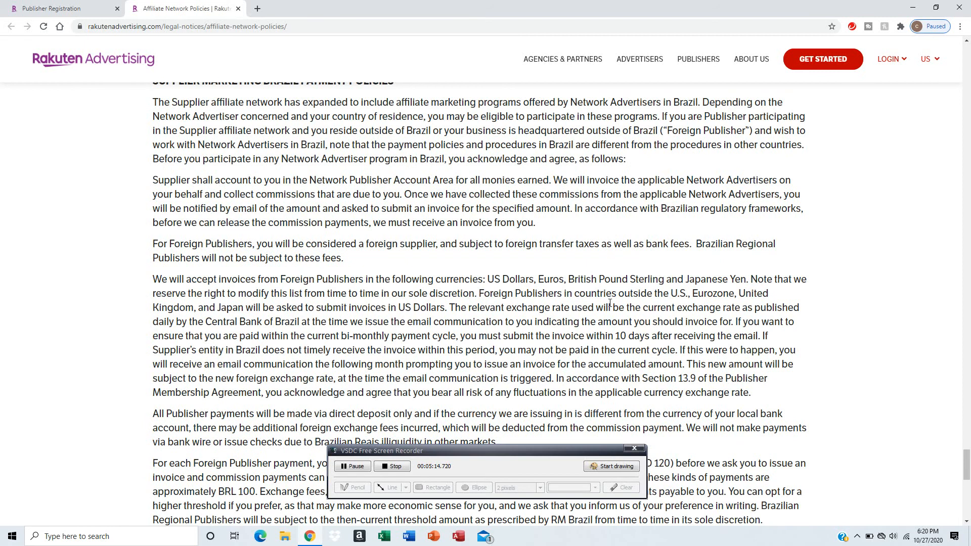
pyautogui.scroll(-3)
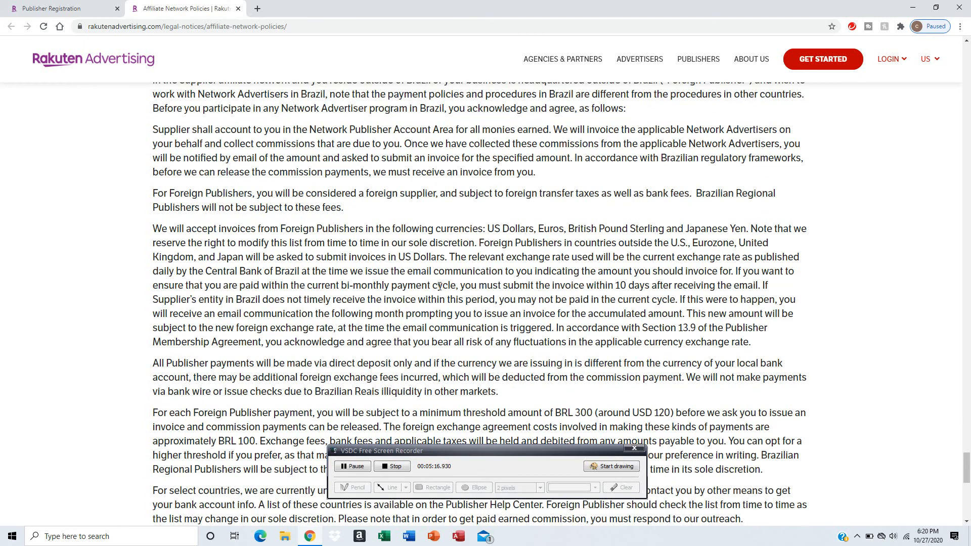
pyautogui.moveTo(544, 312)
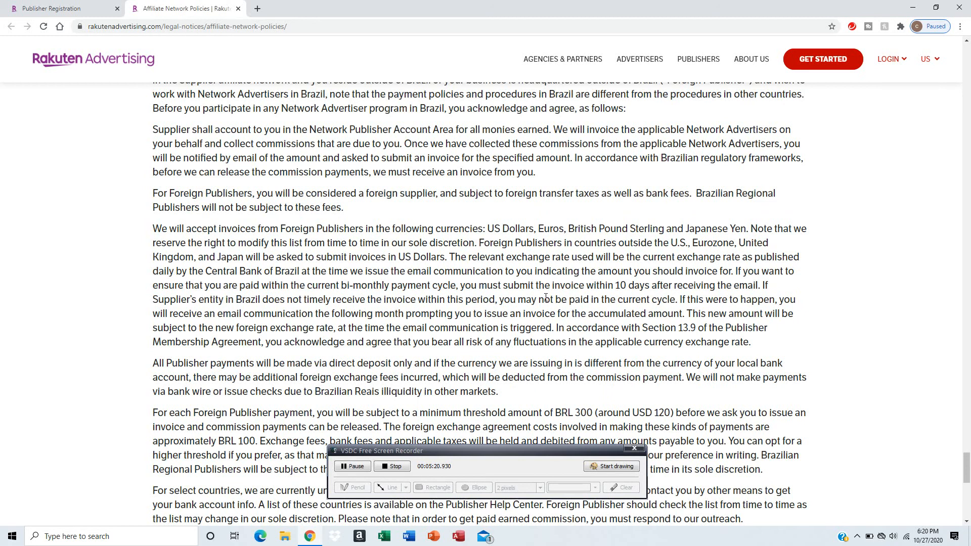
pyautogui.scroll(-3)
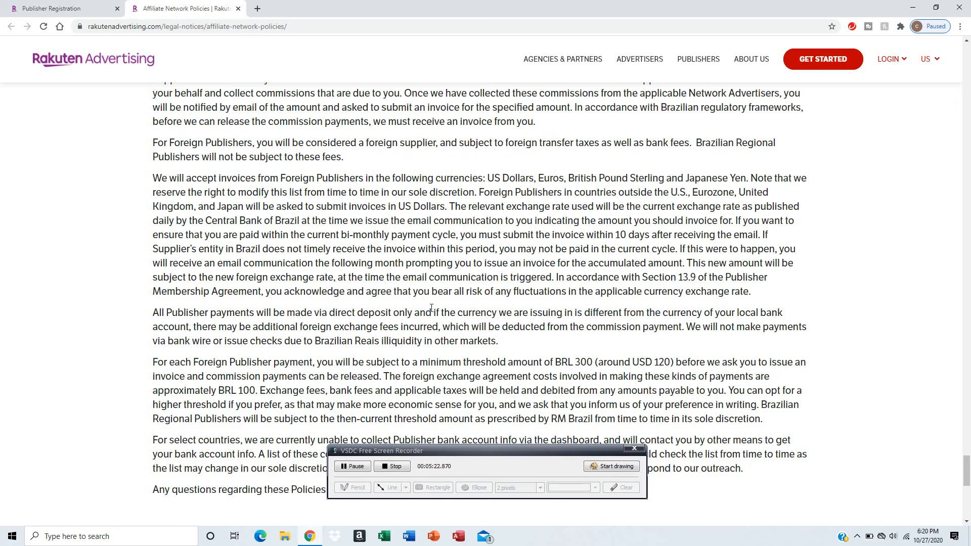
pyautogui.scroll(-3)
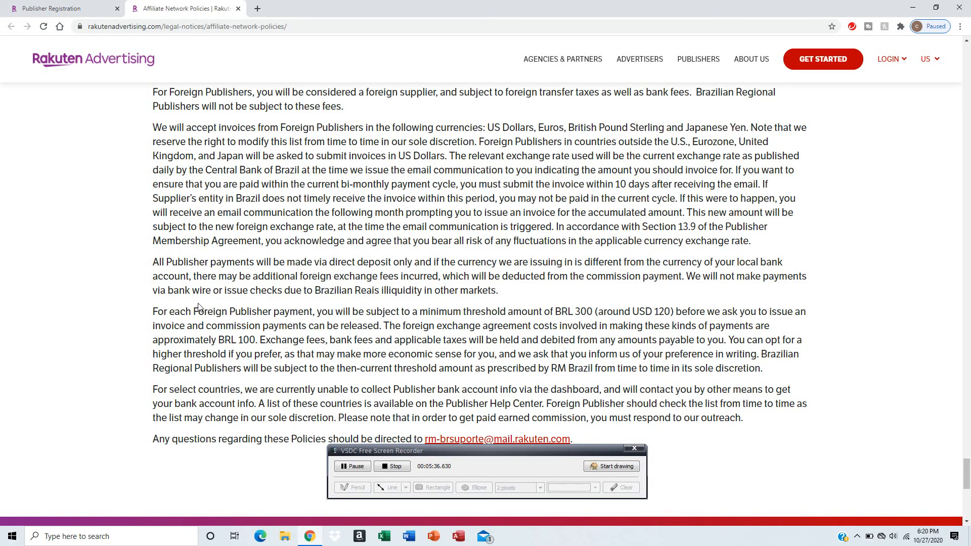
pyautogui.moveTo(307, 302)
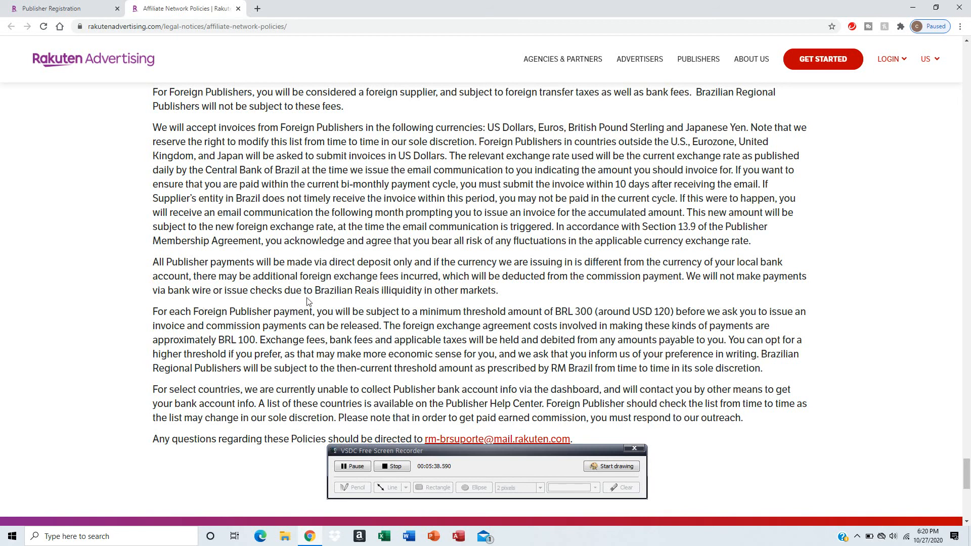
pyautogui.scroll(-3)
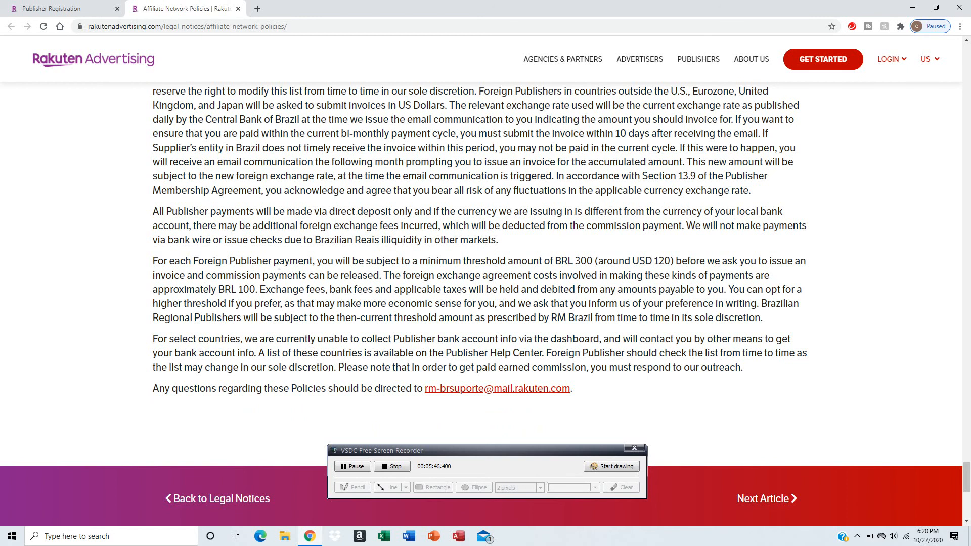
pyautogui.moveTo(444, 277)
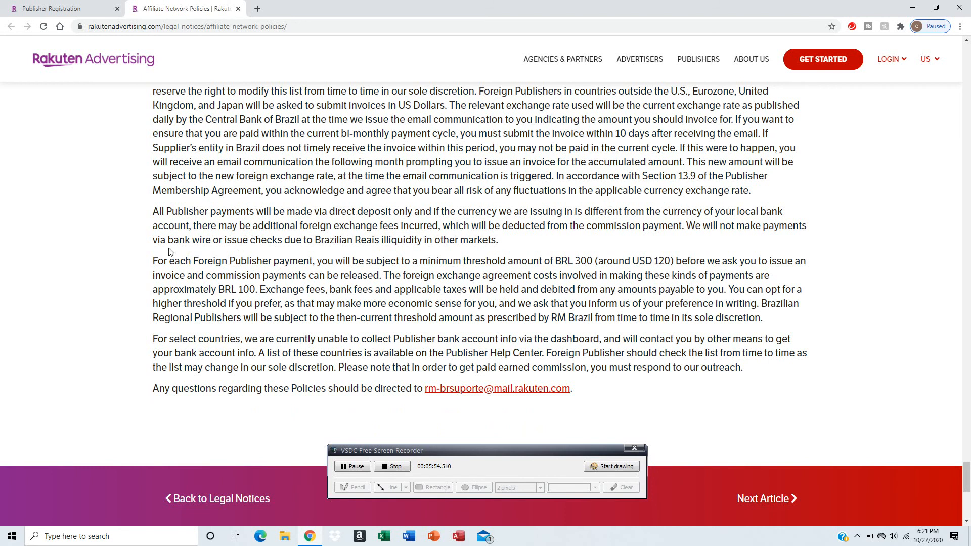
pyautogui.moveTo(158, 302)
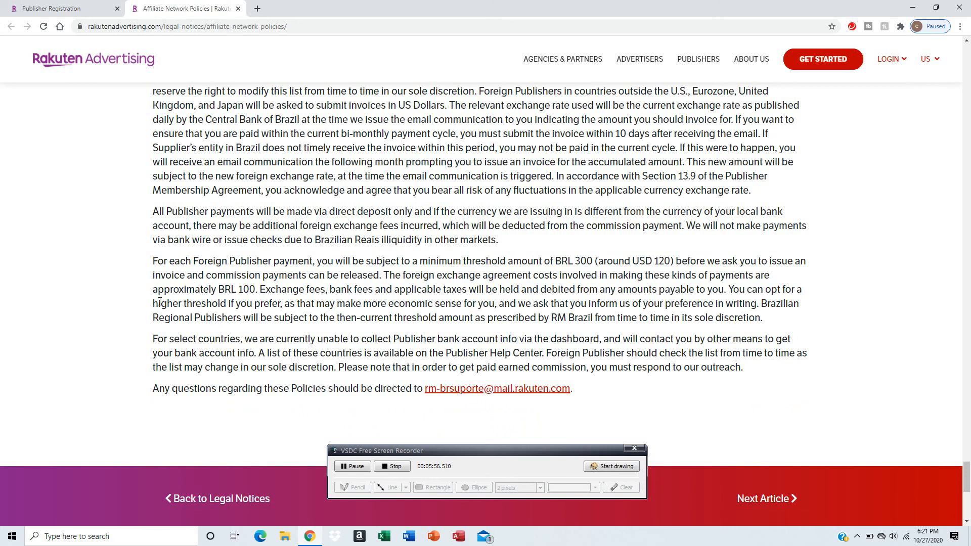
# - Scroll past the last paragraph to the footer with Back to Legal Notices and Next Article
pyautogui.scroll(-3)
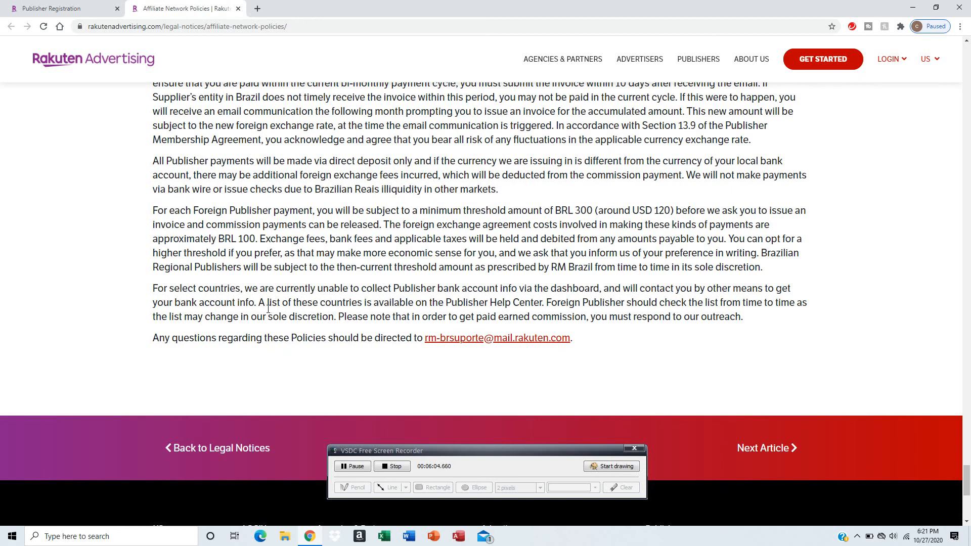
pyautogui.moveTo(328, 328)
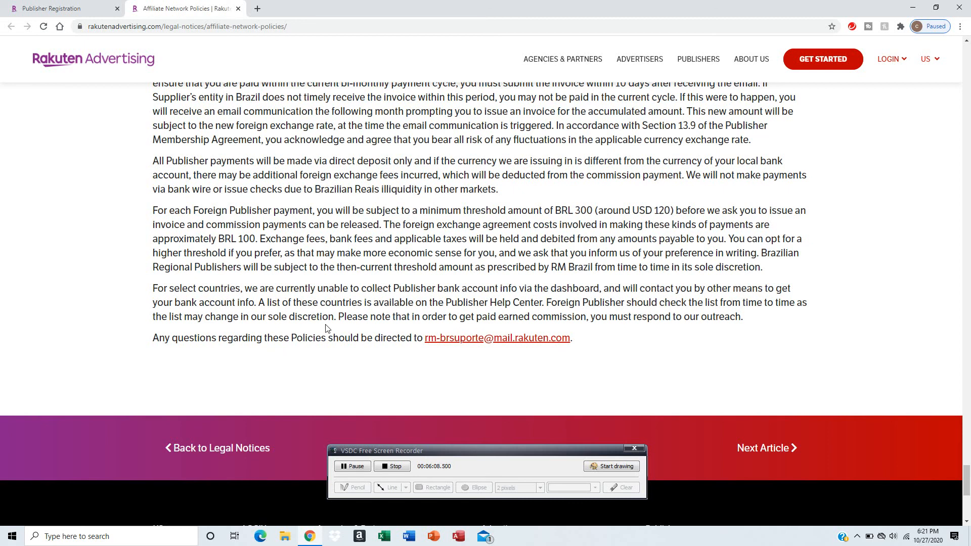
pyautogui.moveTo(594, 299)
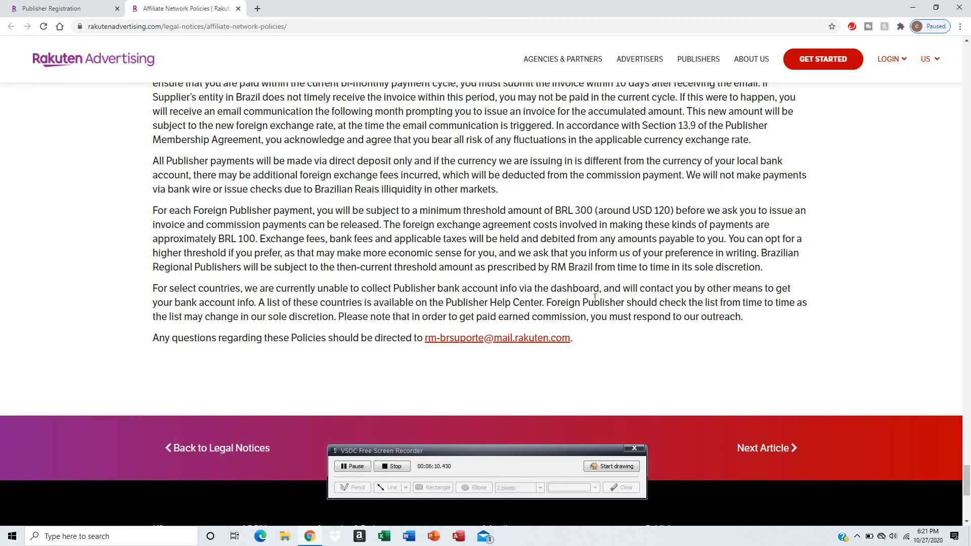
pyautogui.scroll(-3)
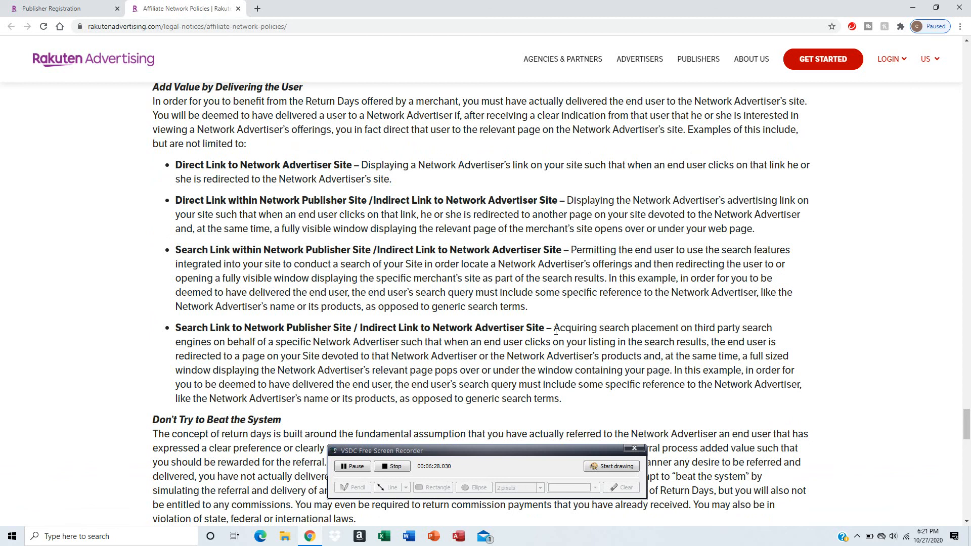
pyautogui.moveTo(595, 319)
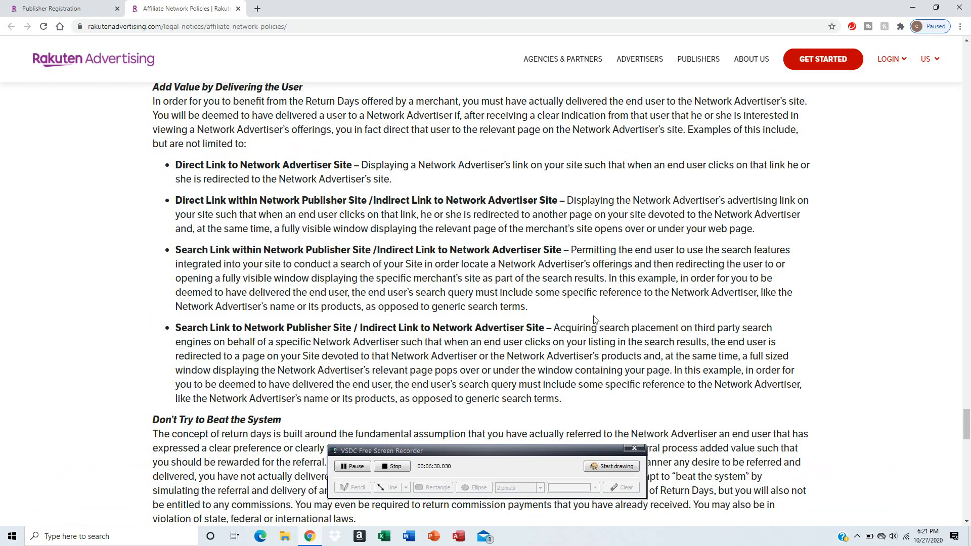